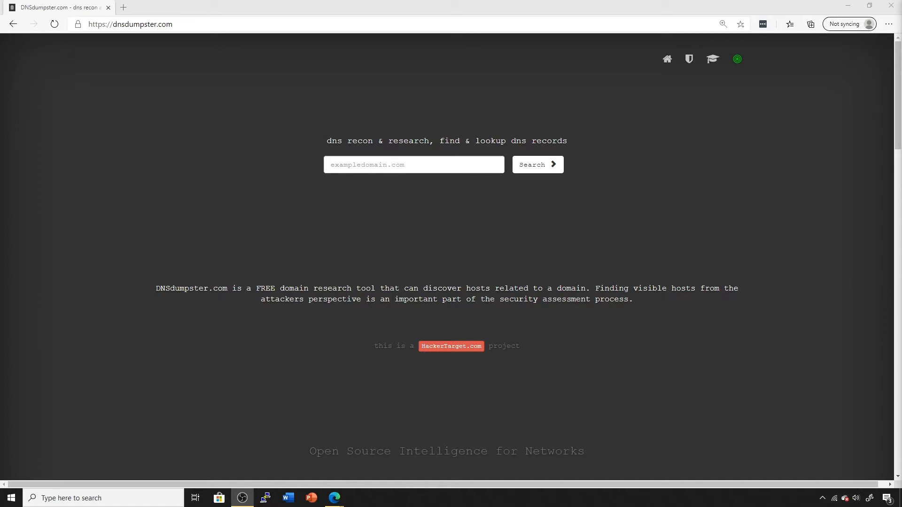
pyautogui.moveTo(659, 199)
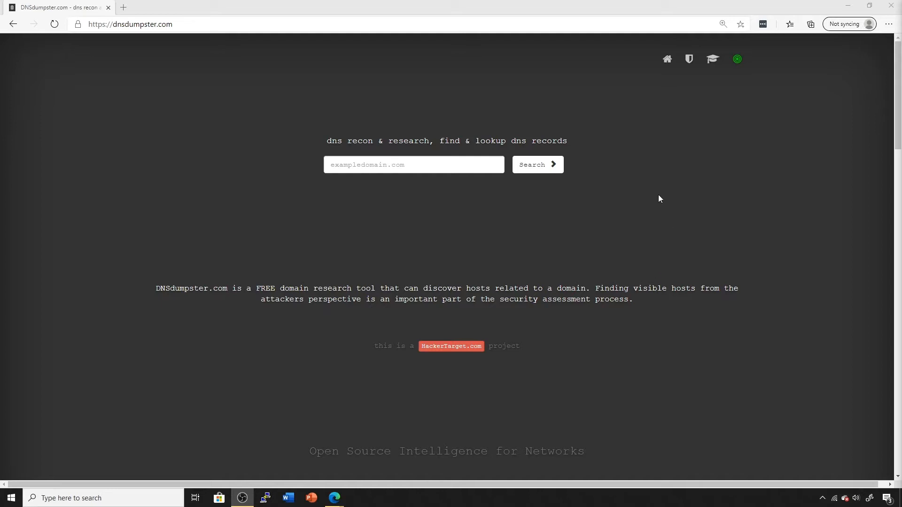
pyautogui.moveTo(248, 29)
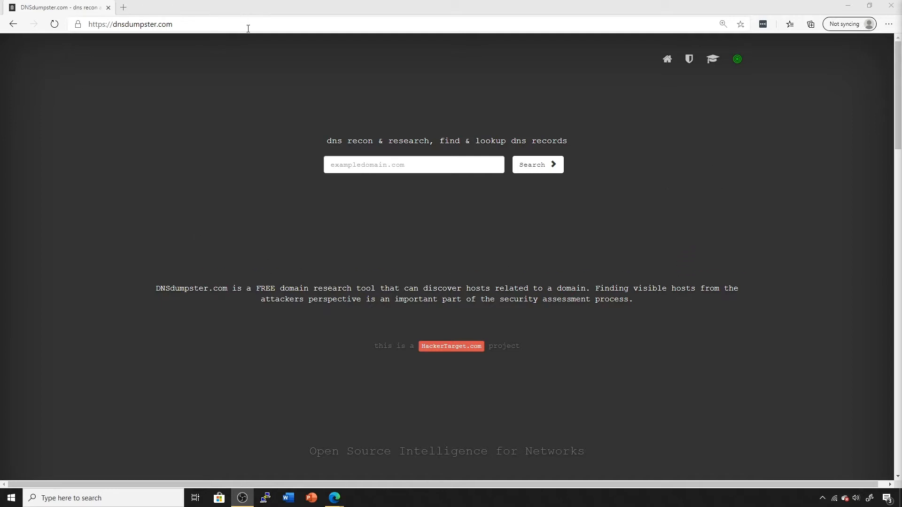
# - Search DNSdumpster for google.com to get its DNS reconnaissance results
pyautogui.click(414, 165)
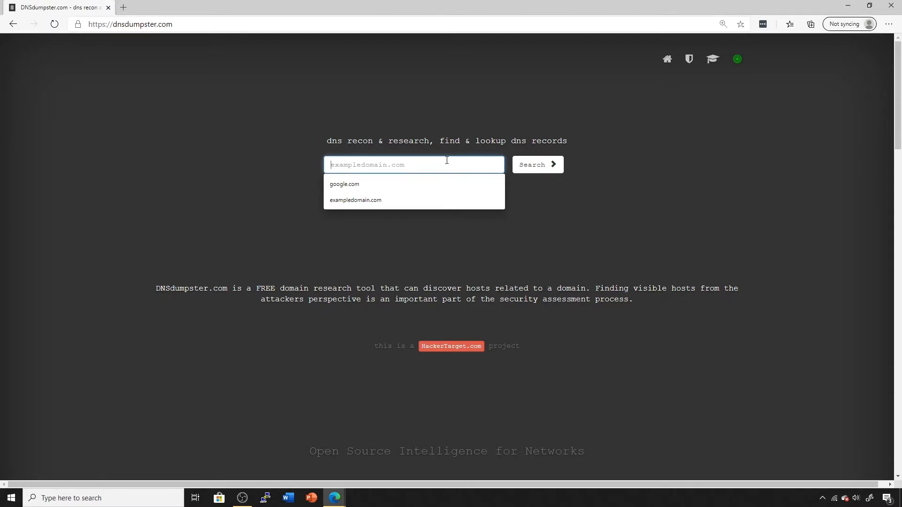
pyautogui.write('google.com')
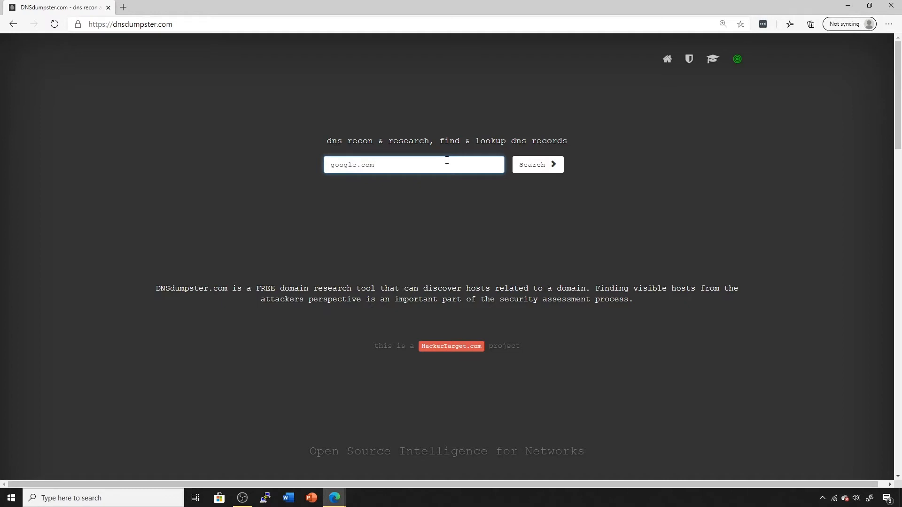
pyautogui.click(536, 164)
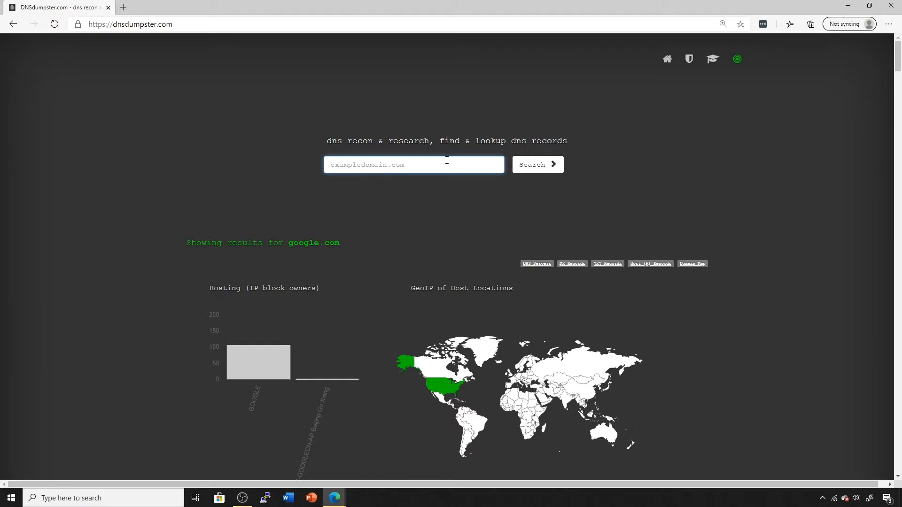
pyautogui.moveTo(594, 138)
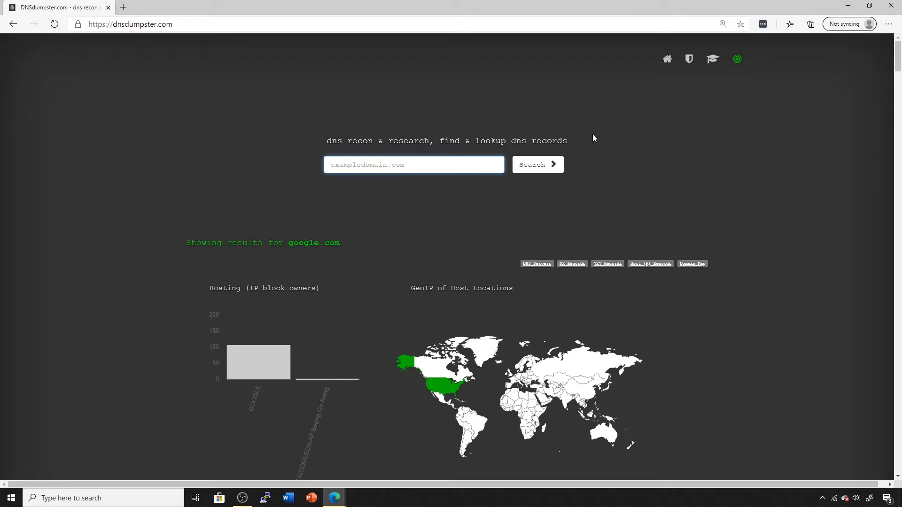
pyautogui.moveTo(470, 237)
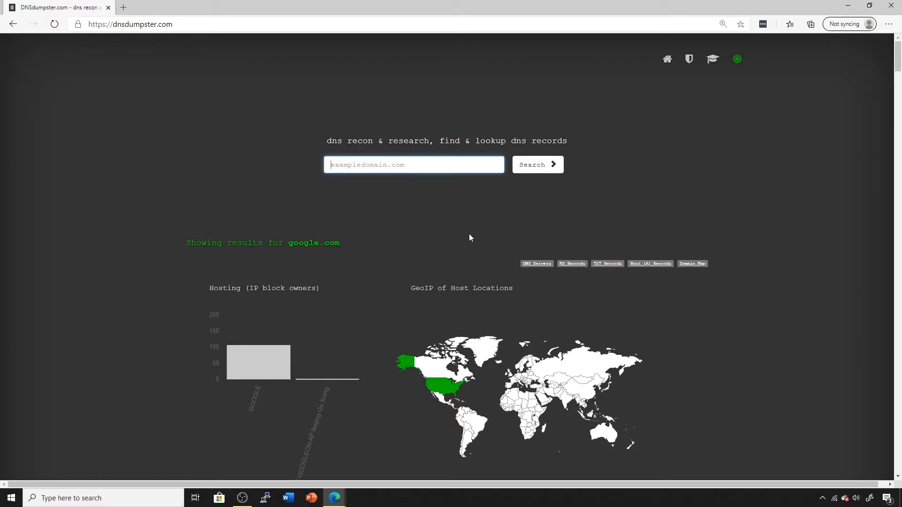
pyautogui.moveTo(461, 187)
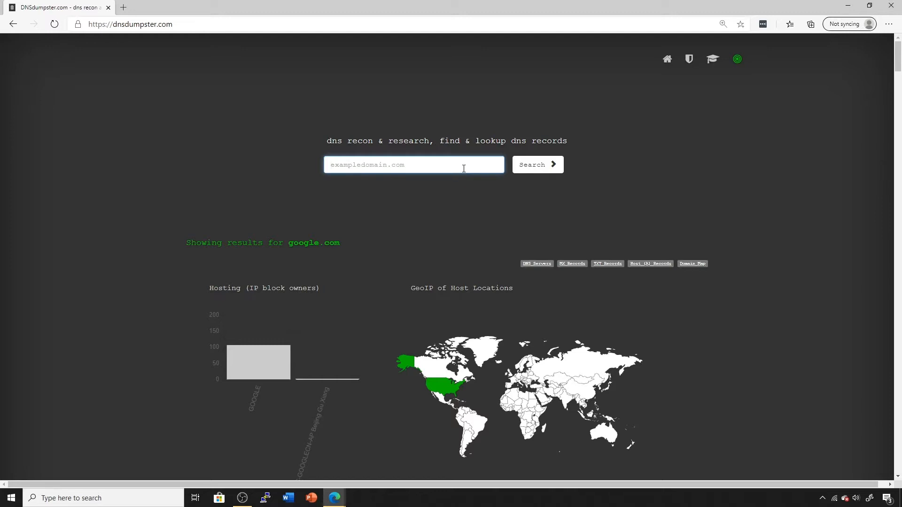
pyautogui.scroll(-3)
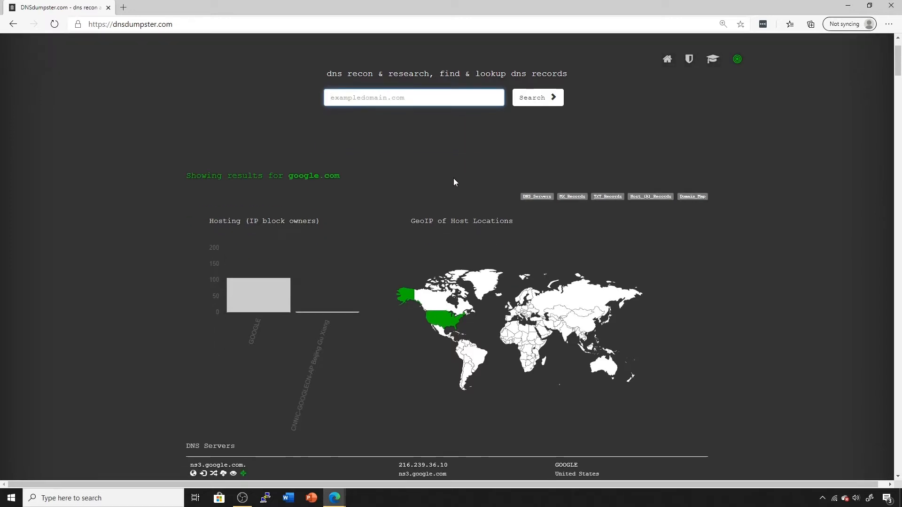
pyautogui.moveTo(338, 471)
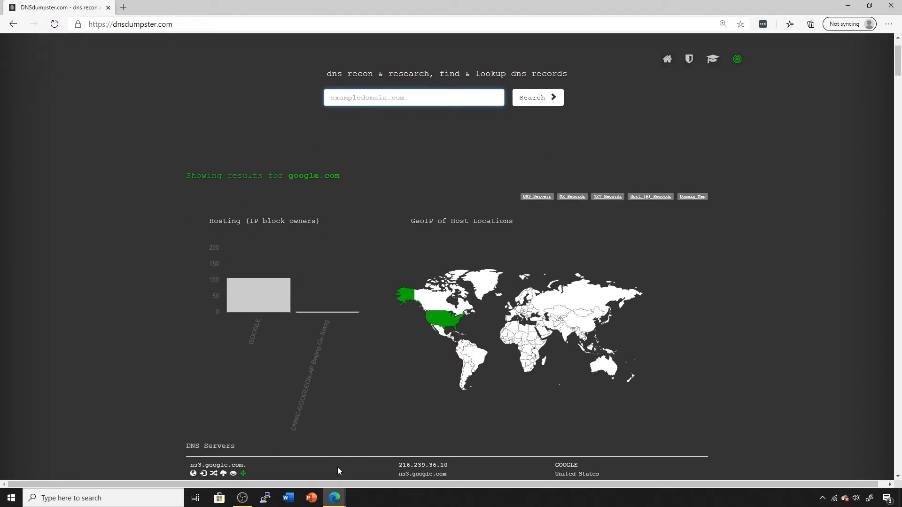
pyautogui.moveTo(337, 439)
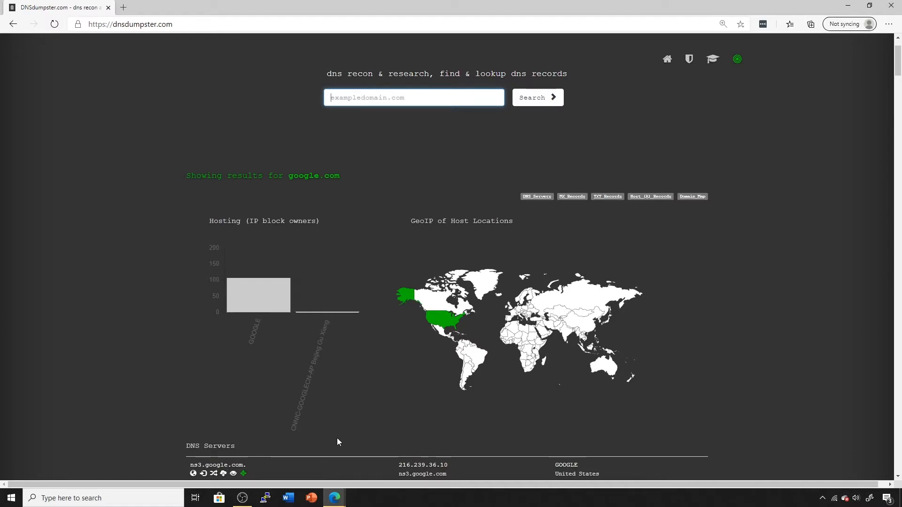
pyautogui.moveTo(354, 418)
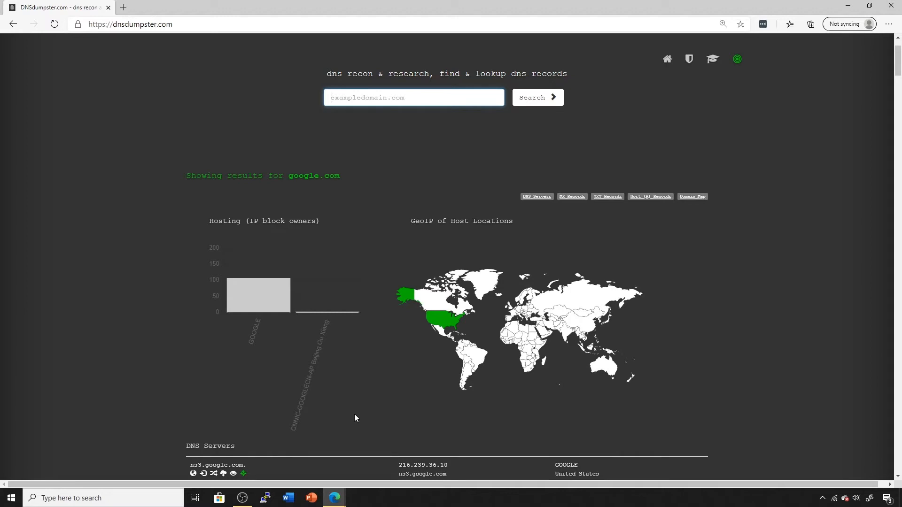
pyautogui.moveTo(374, 320)
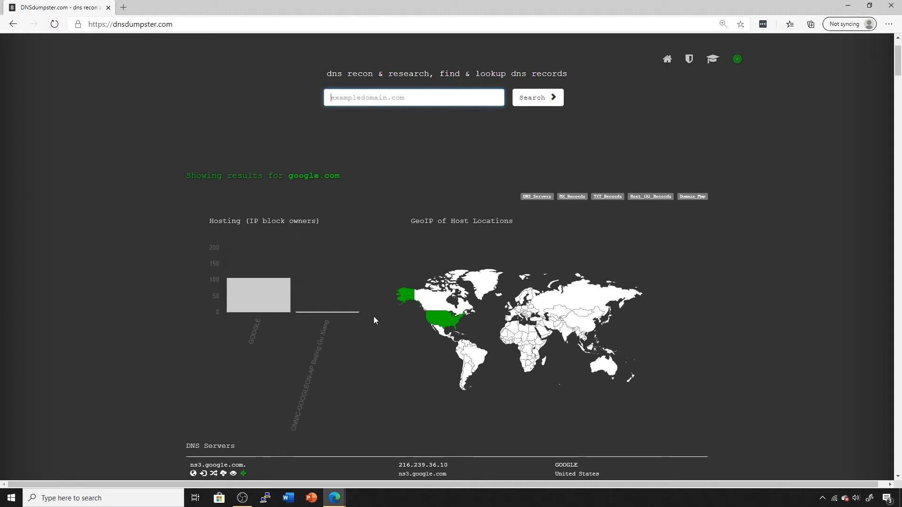
pyautogui.moveTo(363, 256)
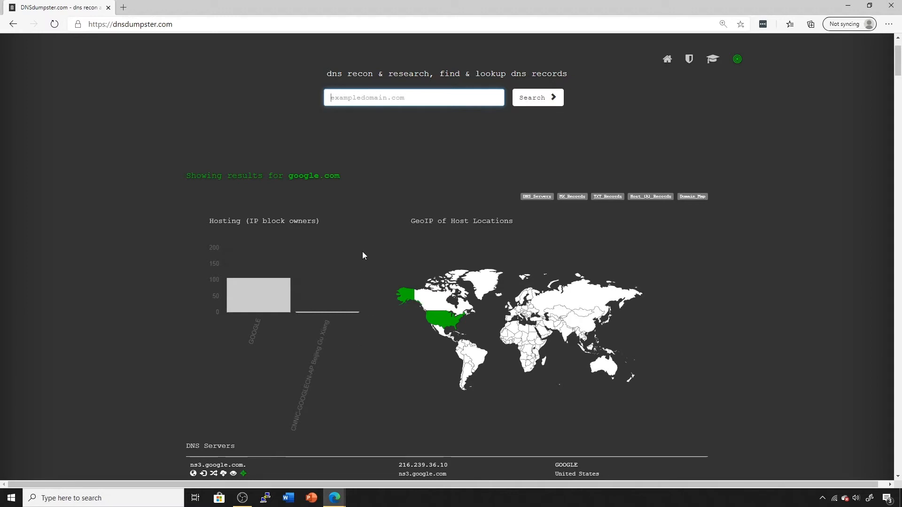
pyautogui.moveTo(445, 320)
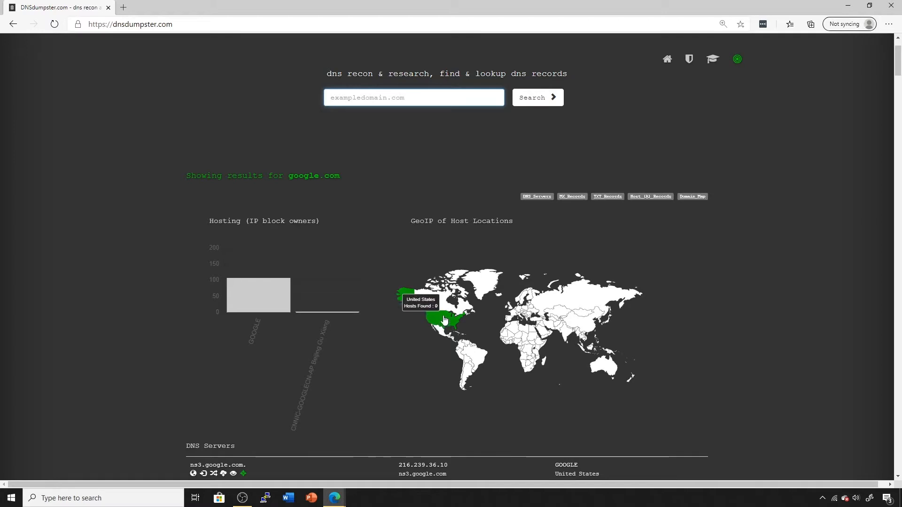
pyautogui.moveTo(405, 298)
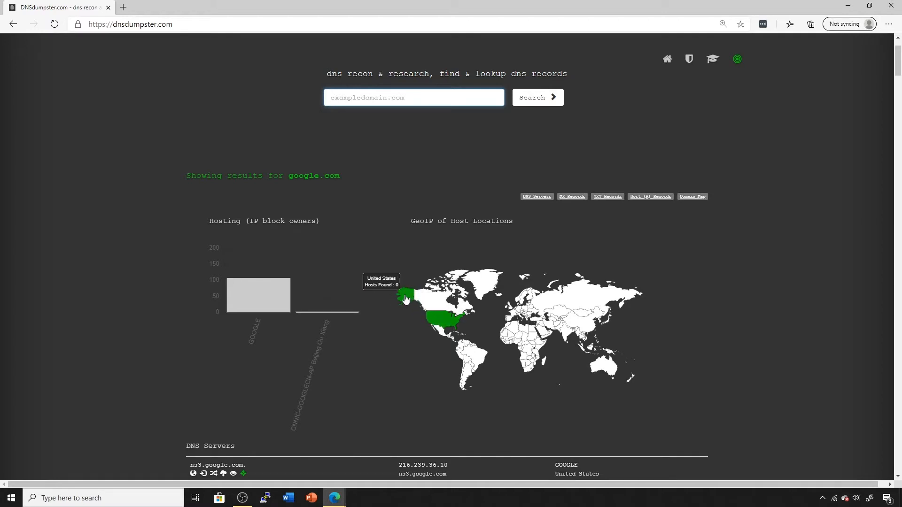
pyautogui.moveTo(274, 318)
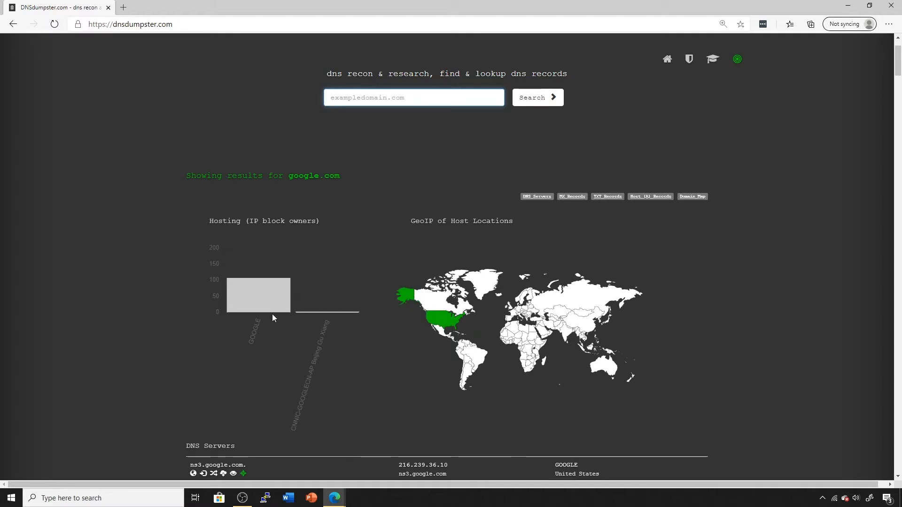
pyautogui.moveTo(273, 302)
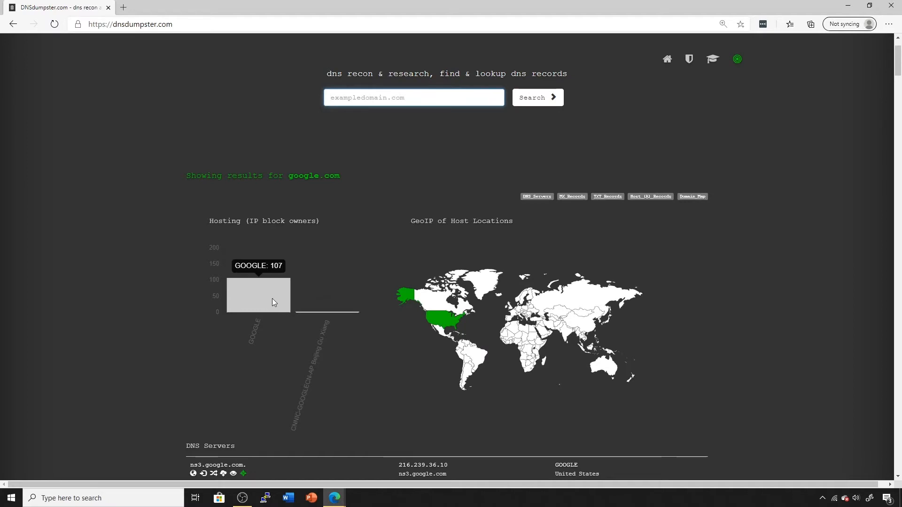
pyautogui.moveTo(325, 328)
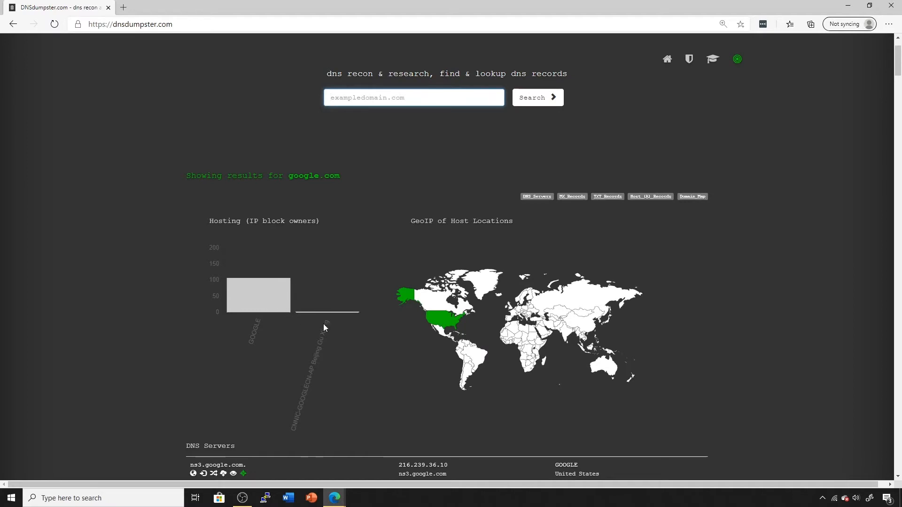
# - Scroll through the DNS Servers, MX and TXT record tables for google.com
pyautogui.scroll(-3)
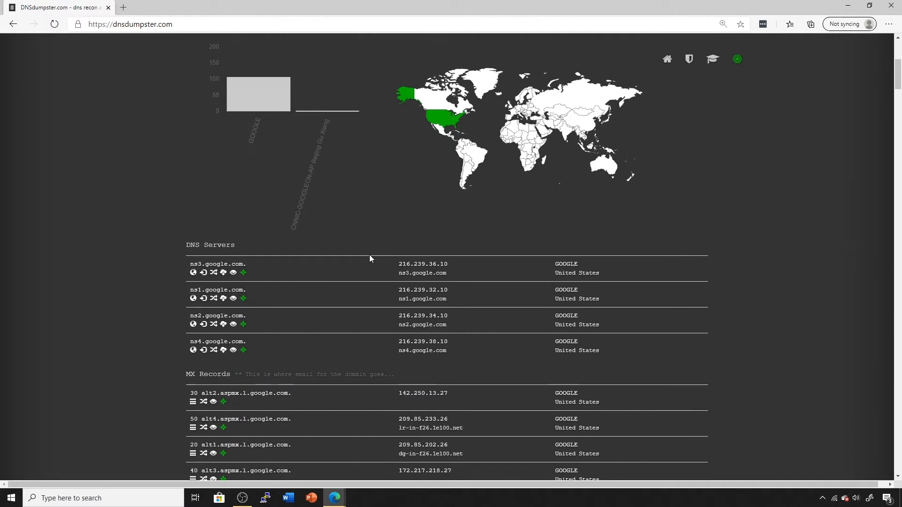
pyautogui.moveTo(362, 292)
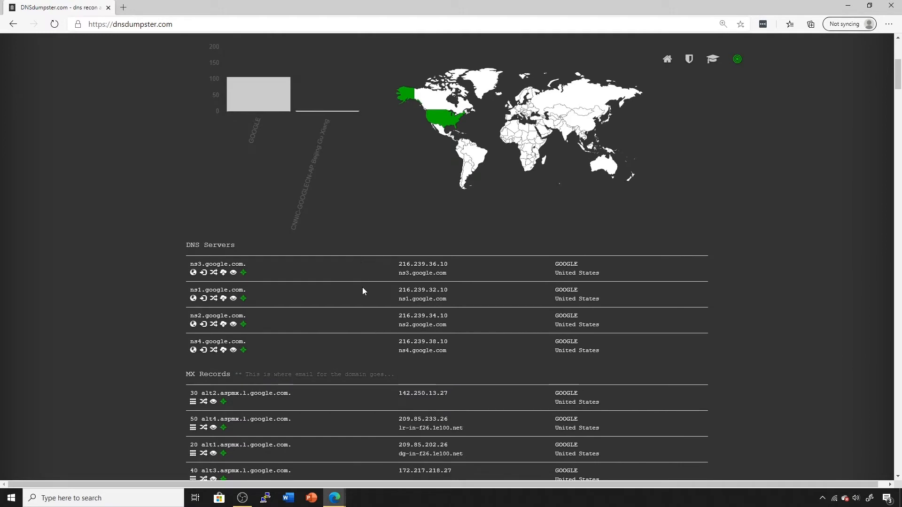
pyautogui.scroll(-3)
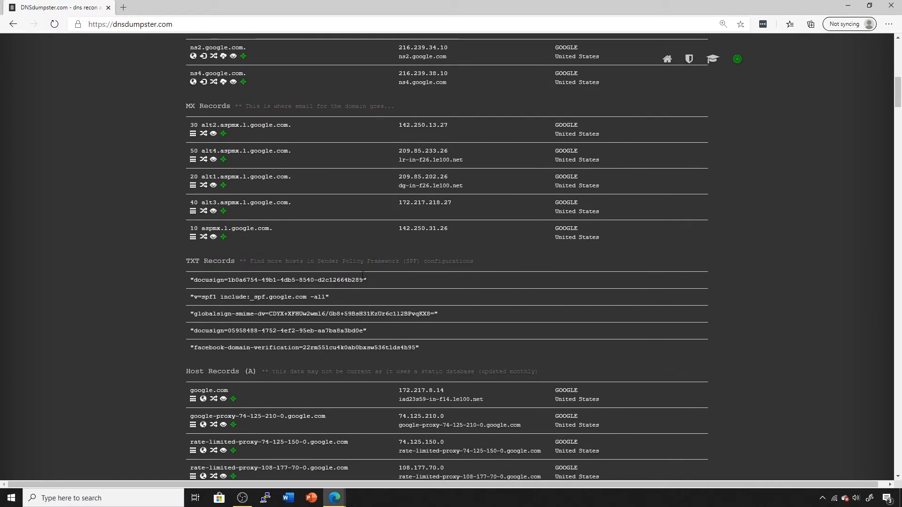
pyautogui.scroll(3)
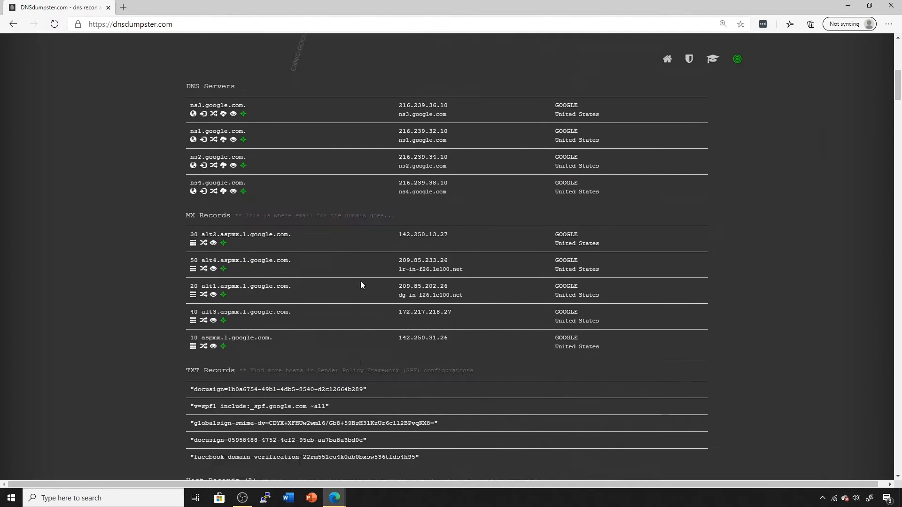
pyautogui.scroll(3)
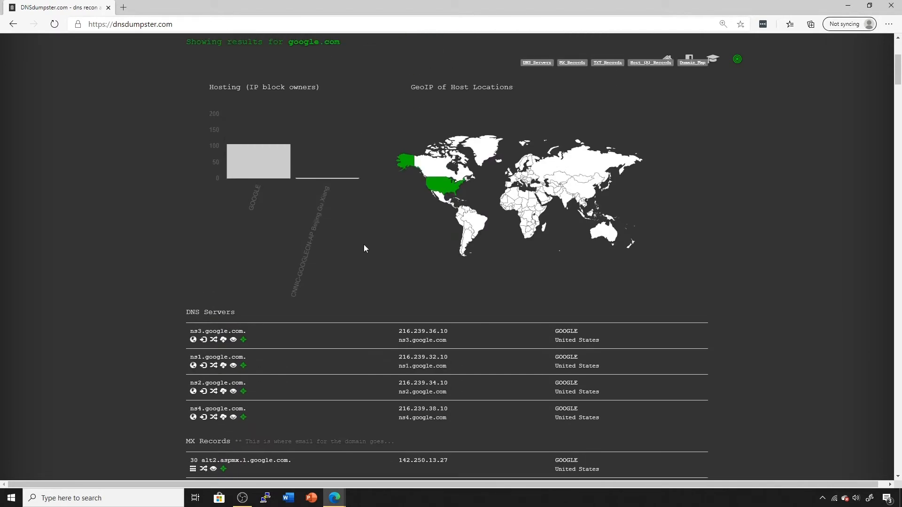
pyautogui.scroll(-3)
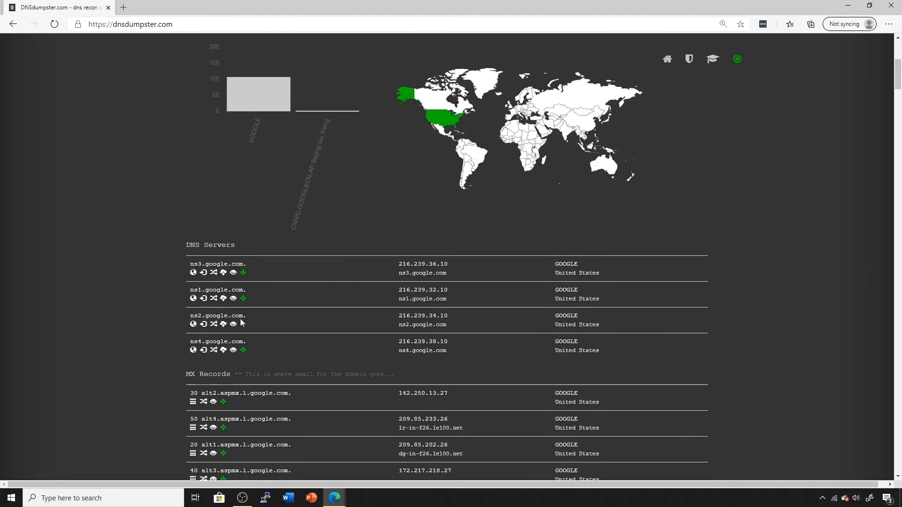
pyautogui.moveTo(193, 272)
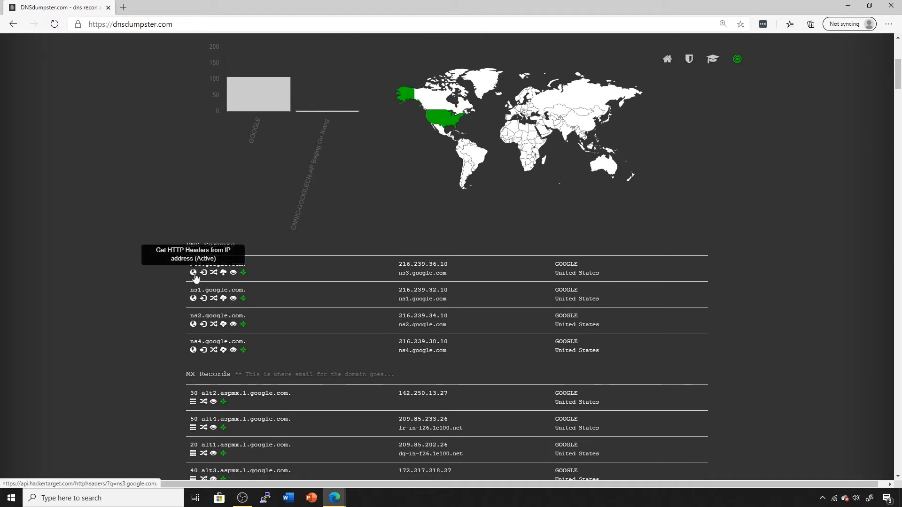
pyautogui.moveTo(203, 272)
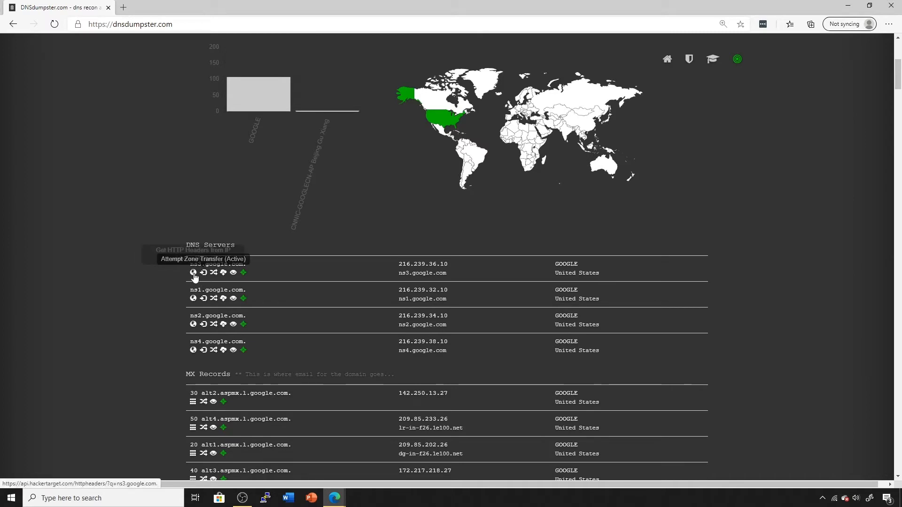
pyautogui.moveTo(203, 272)
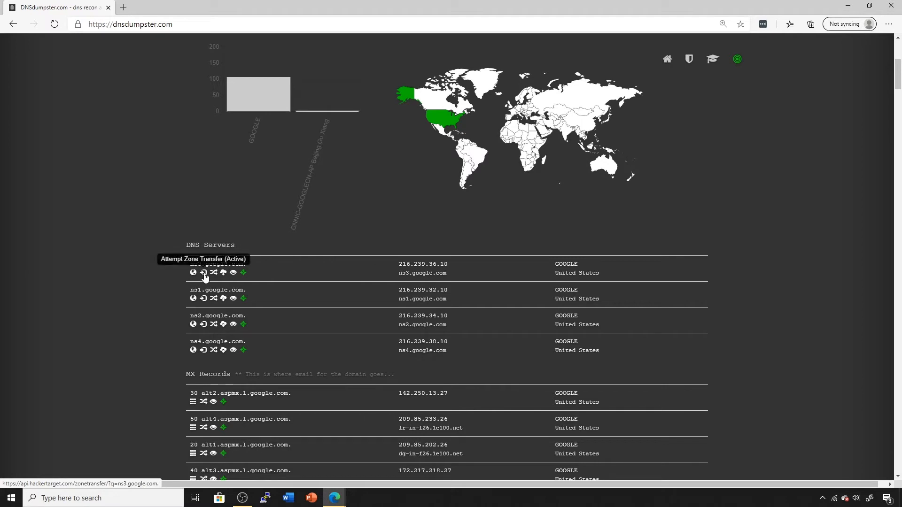
pyautogui.moveTo(213, 272)
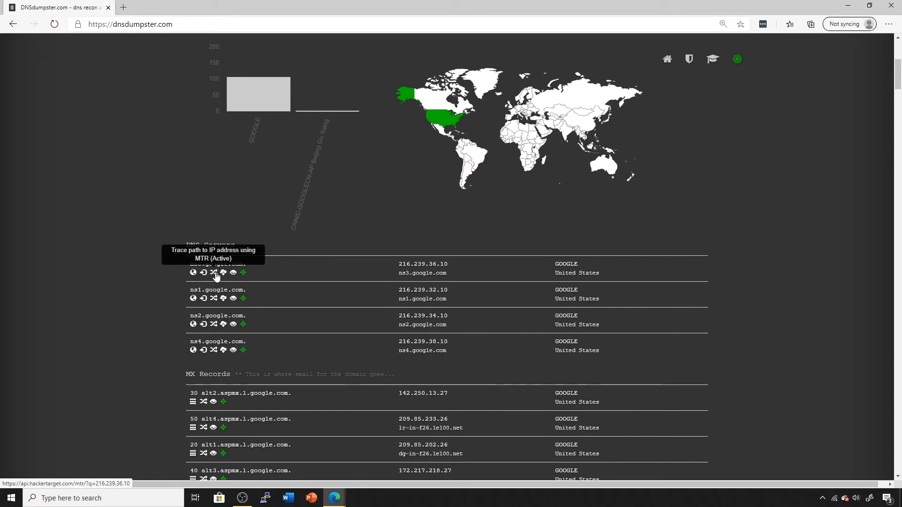
pyautogui.moveTo(233, 272)
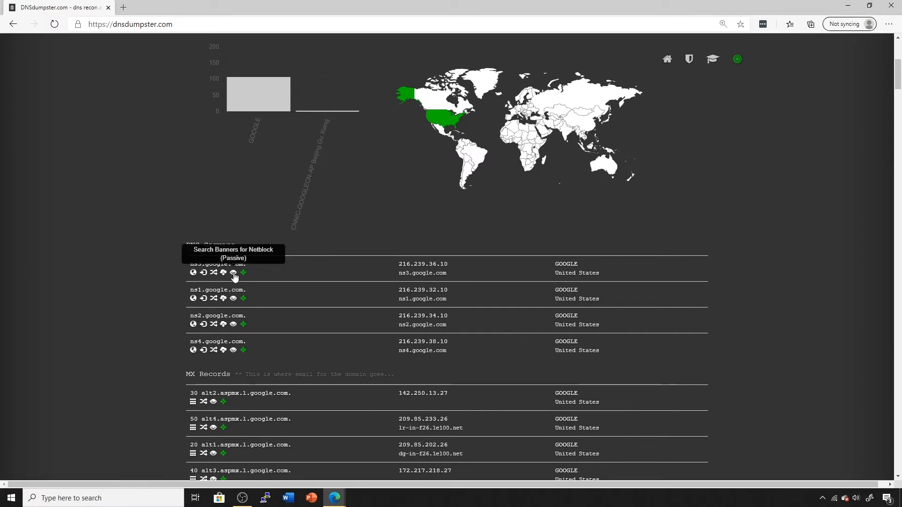
pyautogui.moveTo(243, 272)
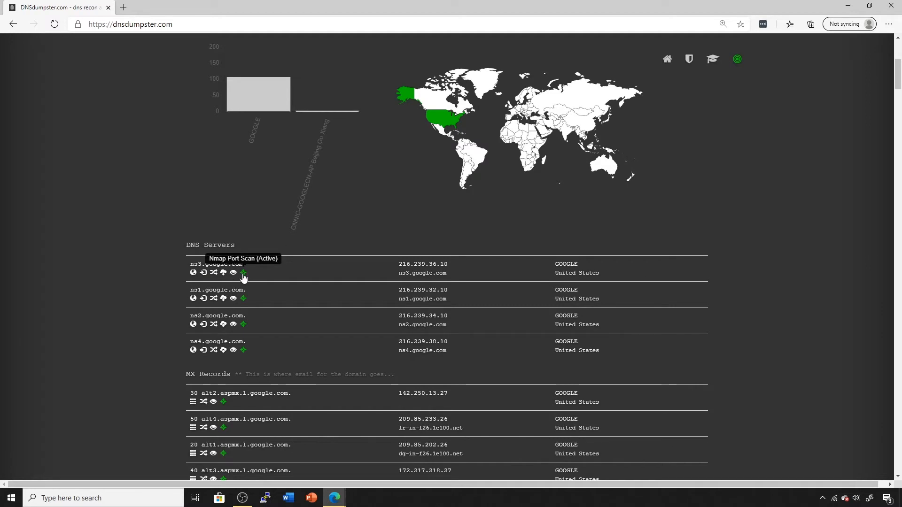
pyautogui.scroll(-3)
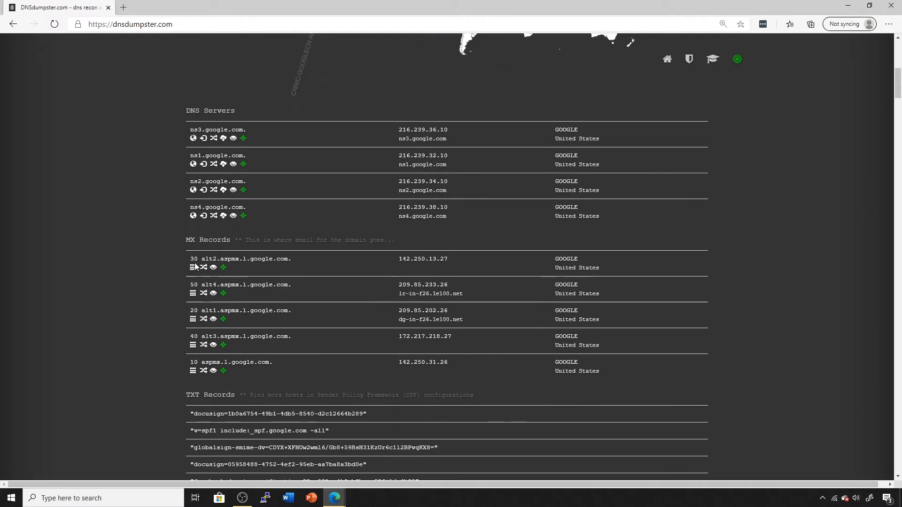
pyautogui.moveTo(212, 267)
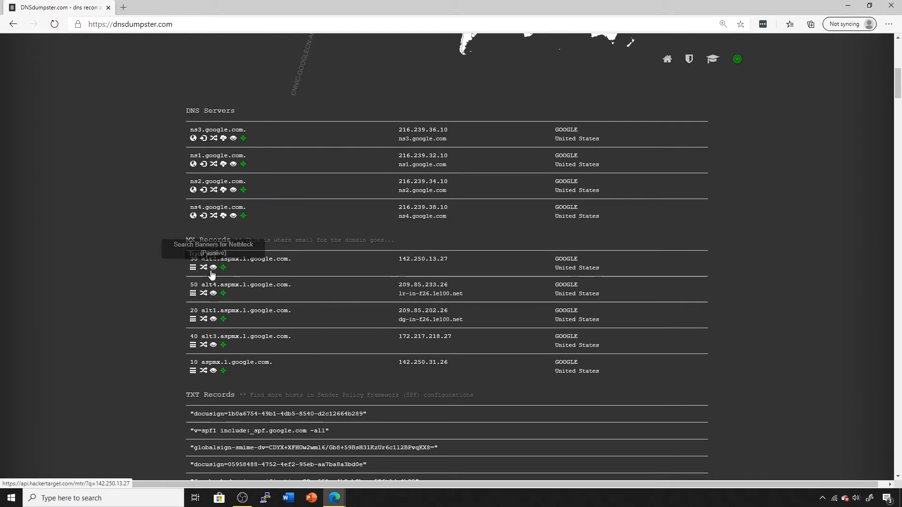
pyautogui.moveTo(194, 267)
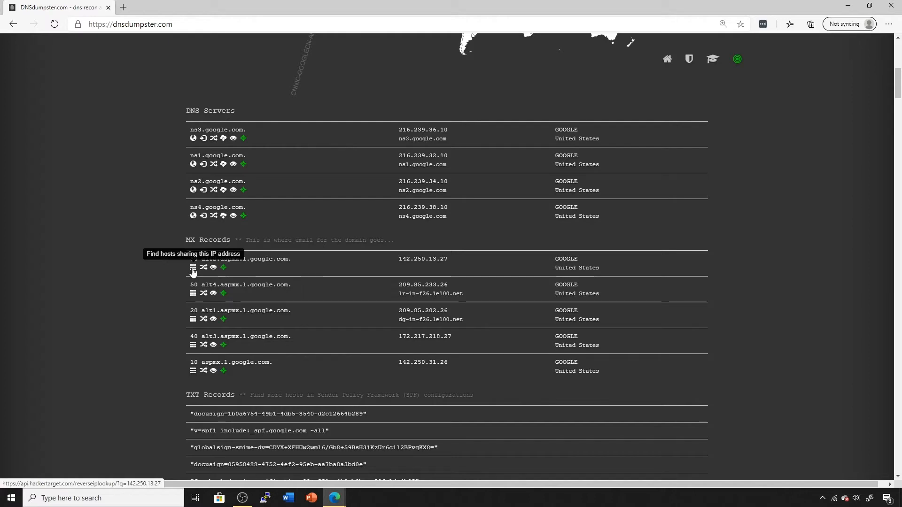
pyautogui.moveTo(195, 277)
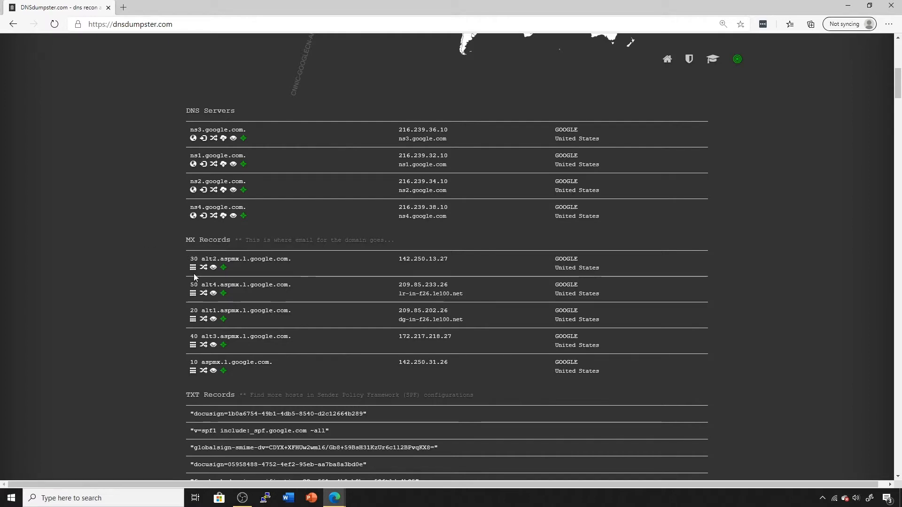
pyautogui.moveTo(194, 267)
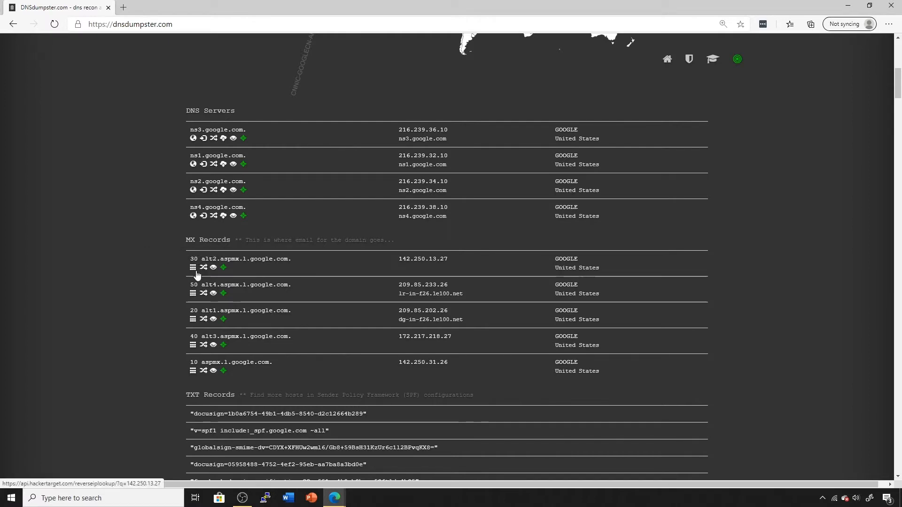
pyautogui.moveTo(223, 267)
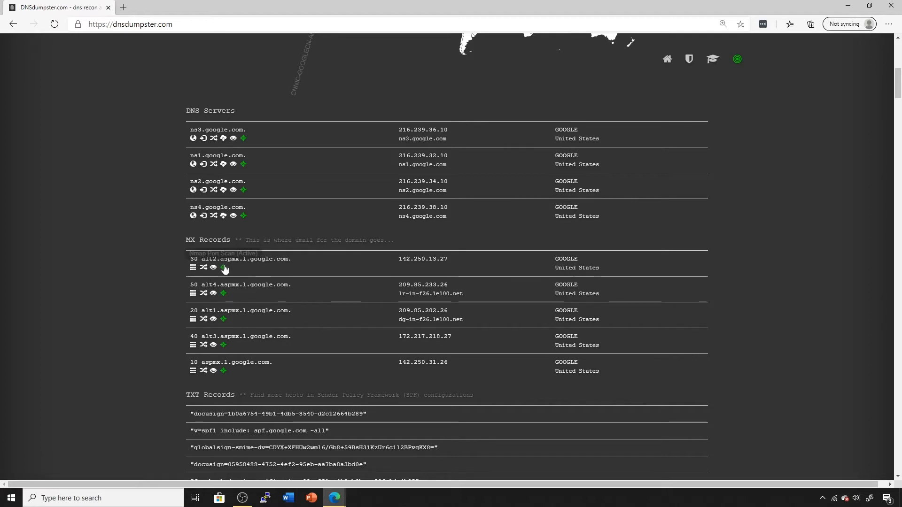
pyautogui.moveTo(193, 268)
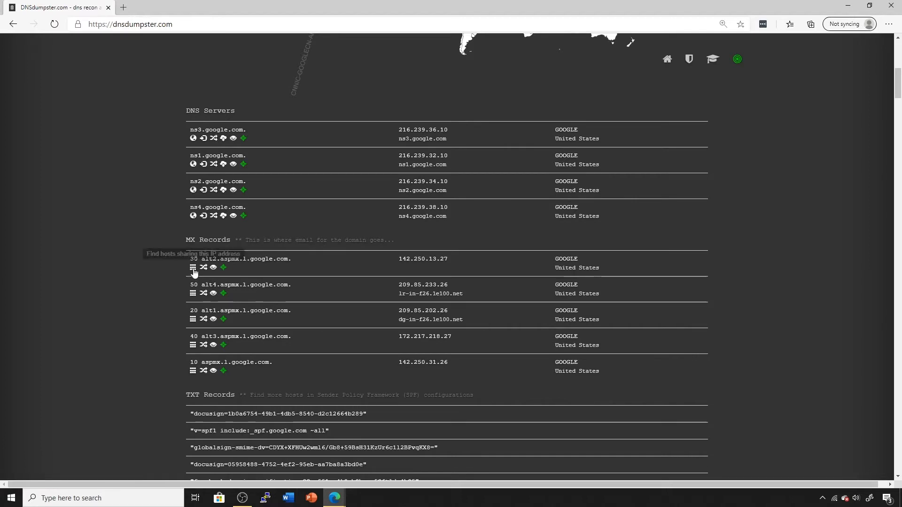
pyautogui.moveTo(195, 282)
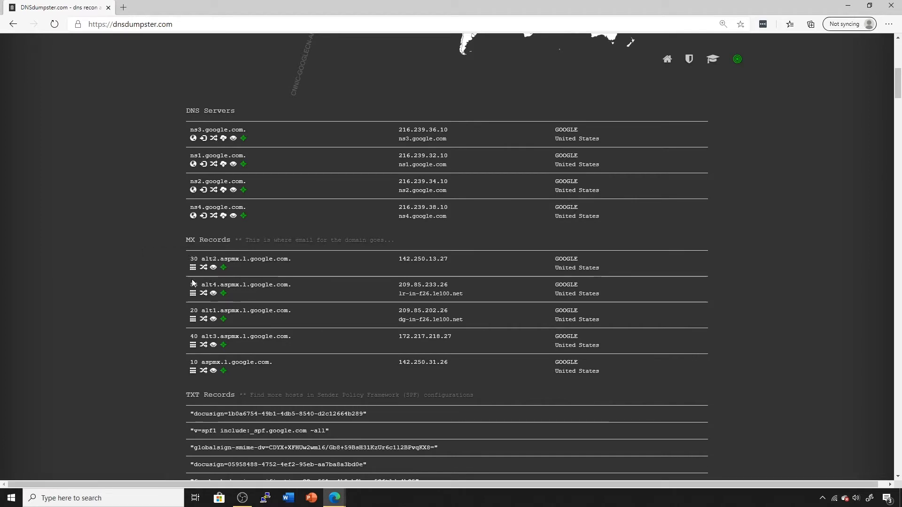
pyautogui.moveTo(193, 267)
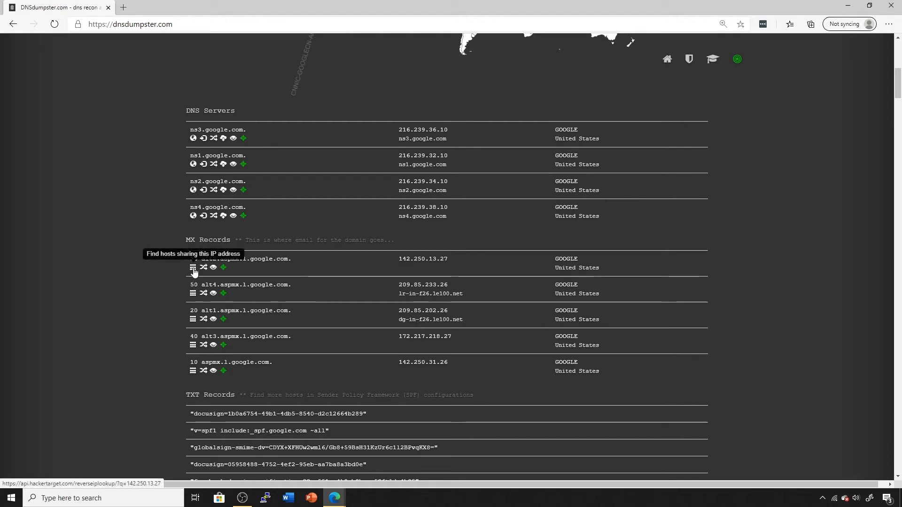
pyautogui.moveTo(175, 271)
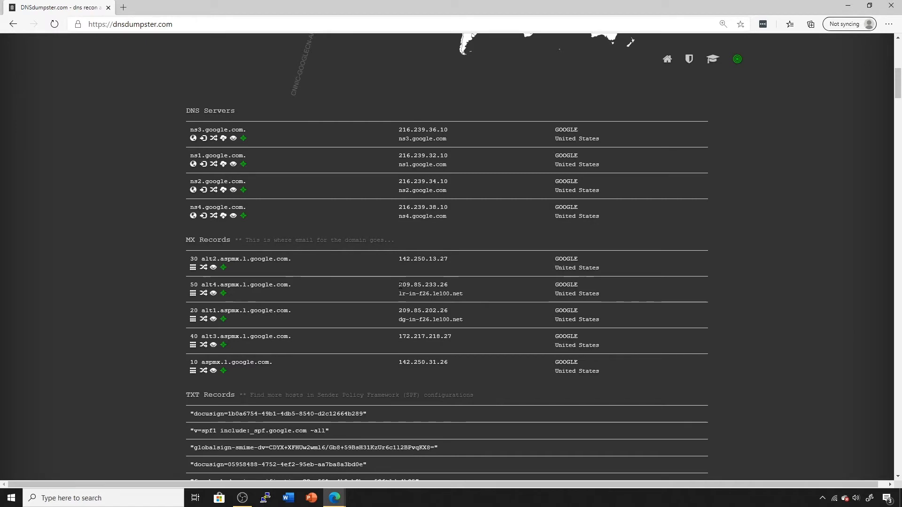
pyautogui.moveTo(390, 296)
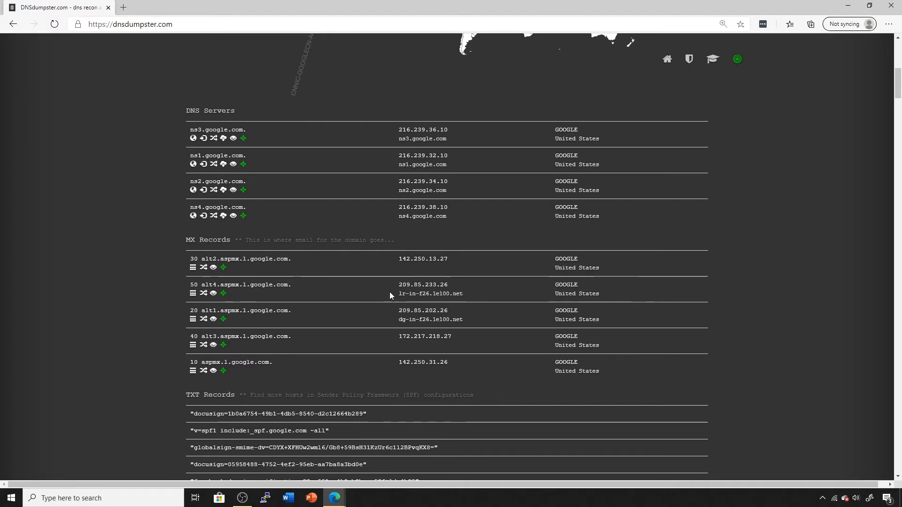
pyautogui.moveTo(384, 297)
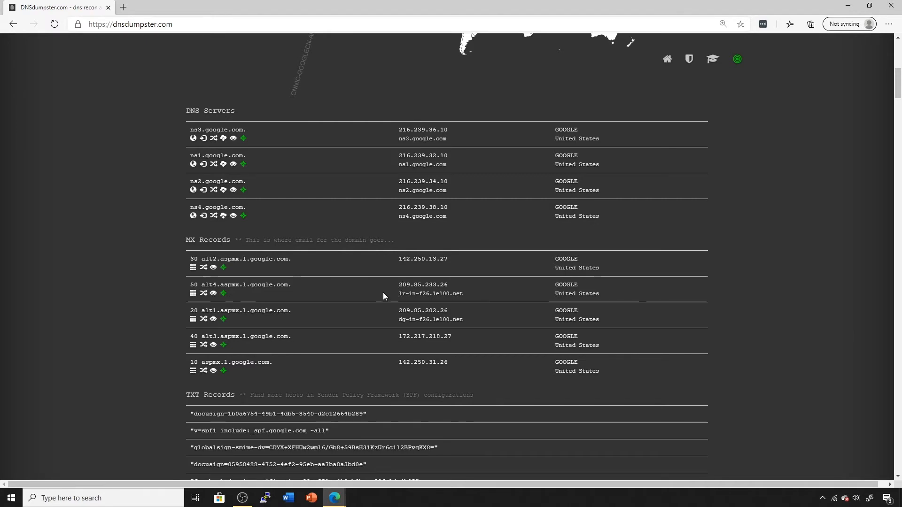
pyautogui.moveTo(403, 277)
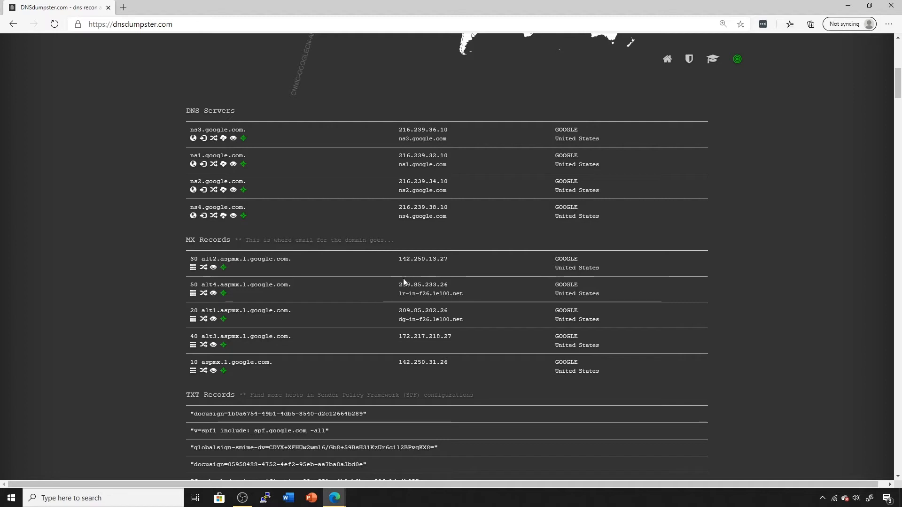
pyautogui.moveTo(294, 280)
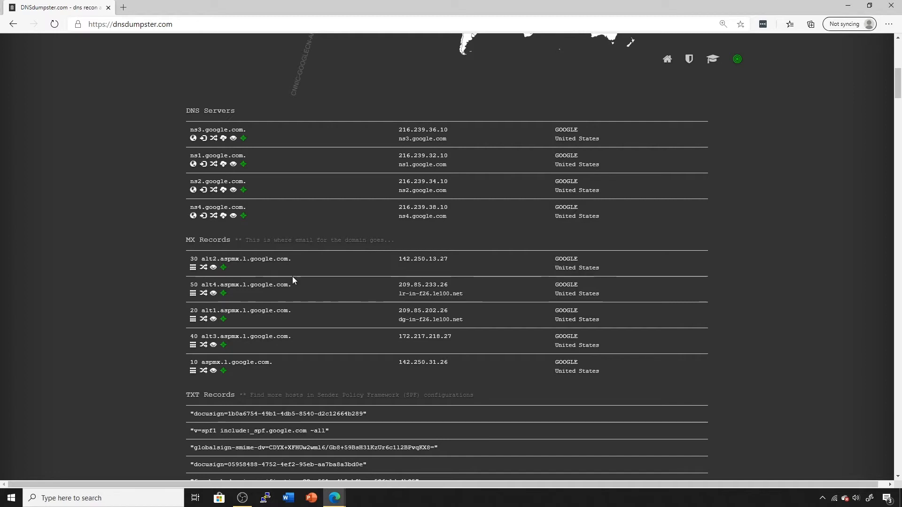
pyautogui.moveTo(390, 287)
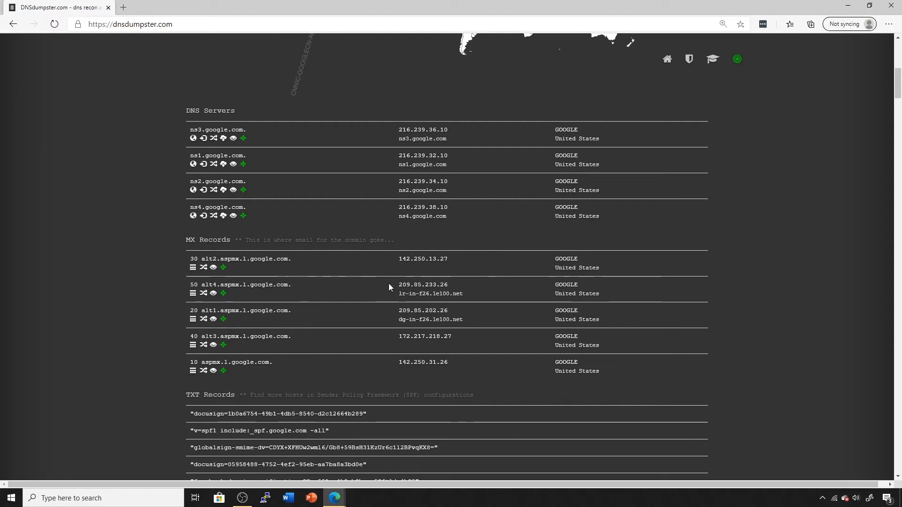
pyautogui.moveTo(367, 282)
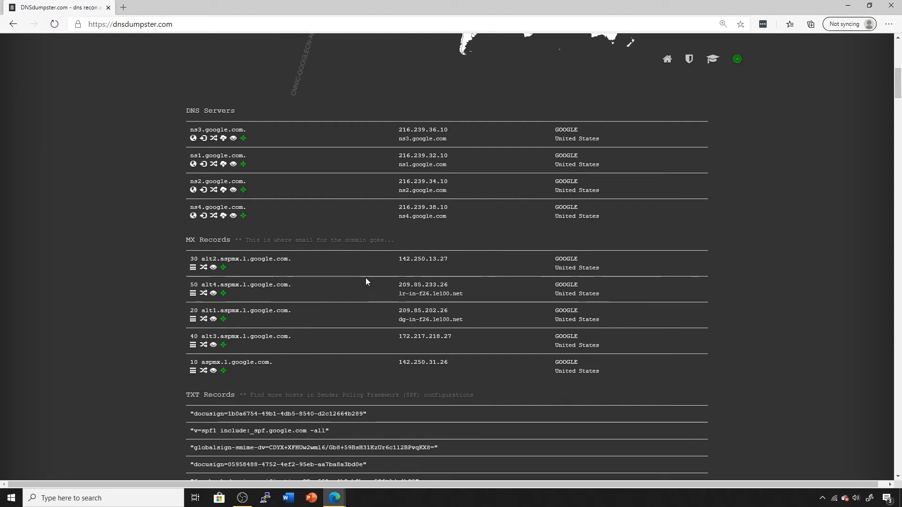
pyautogui.moveTo(208, 320)
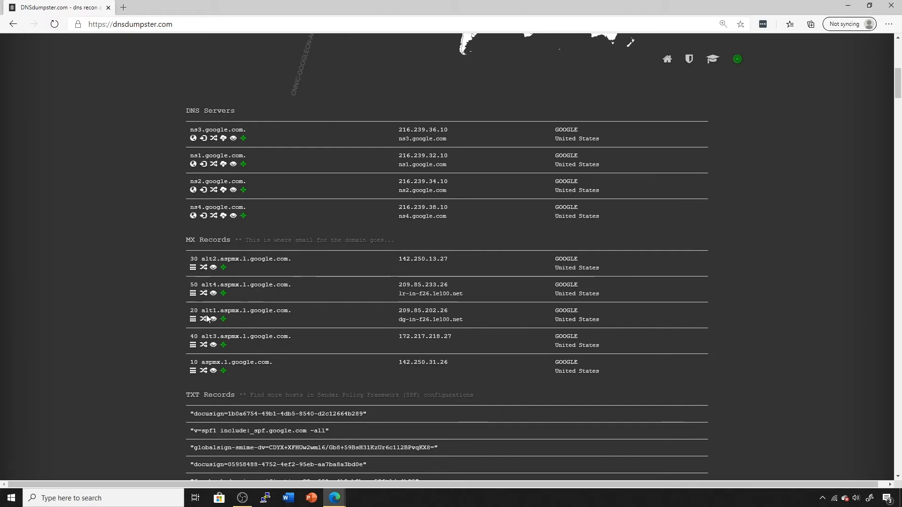
pyautogui.moveTo(207, 319)
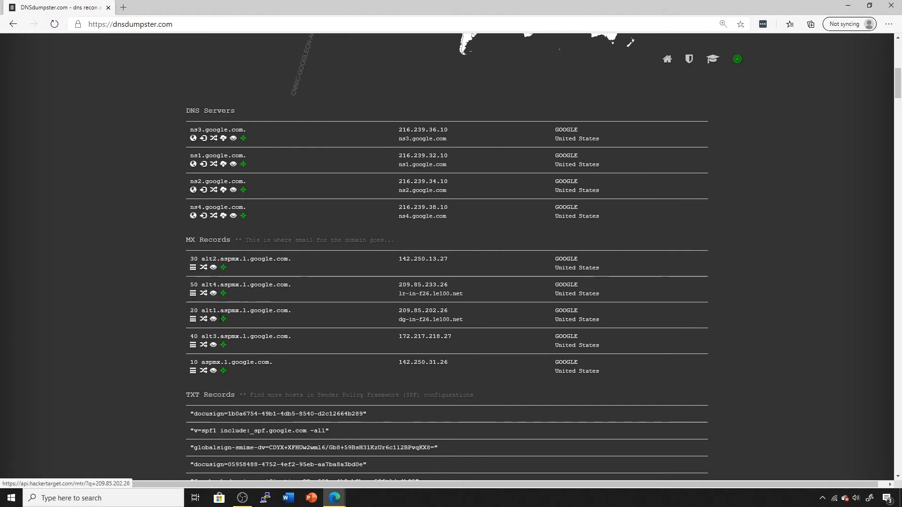
pyautogui.moveTo(213, 319)
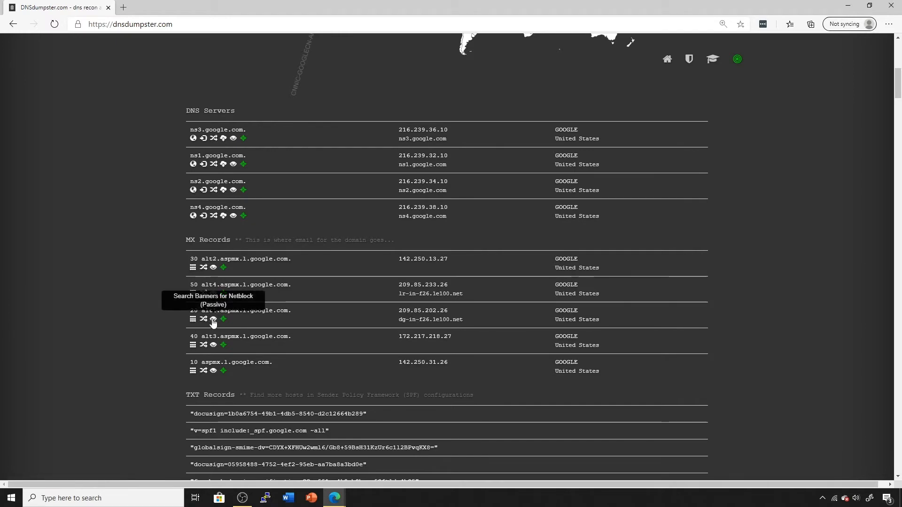
pyautogui.click(213, 320)
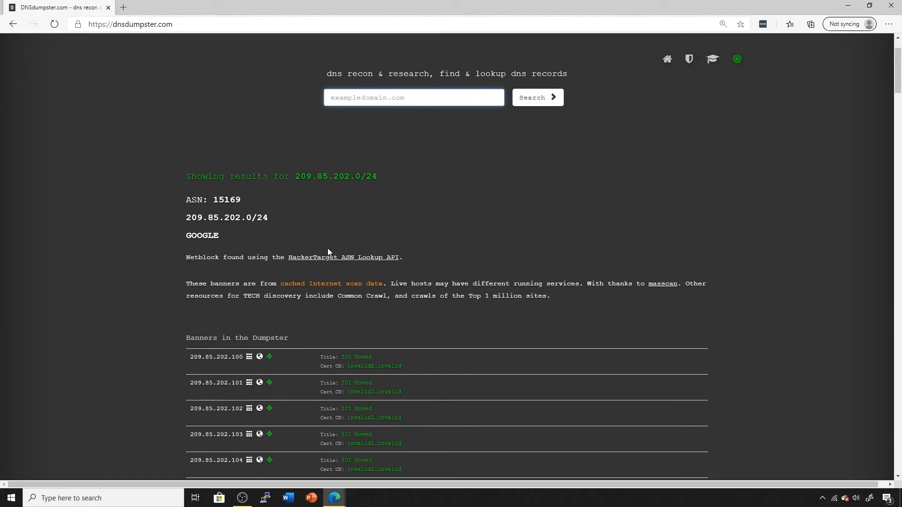
pyautogui.scroll(-3)
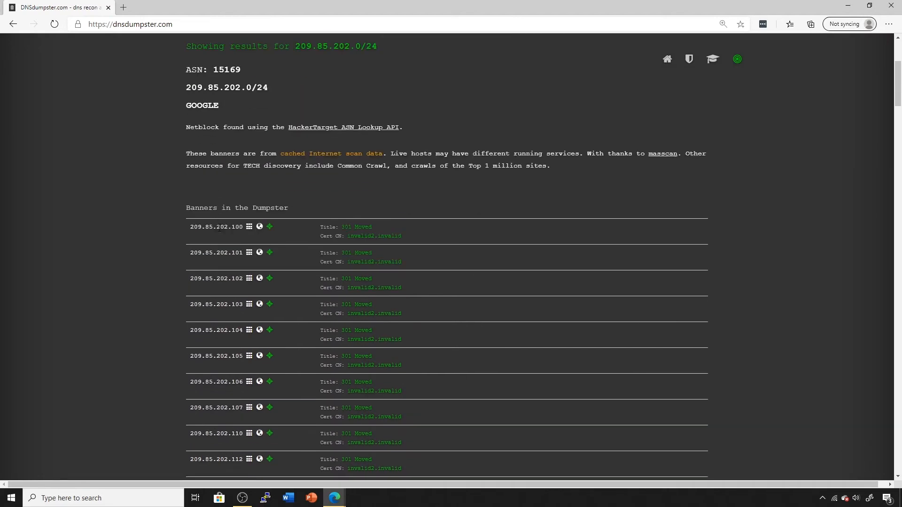
pyautogui.scroll(-3)
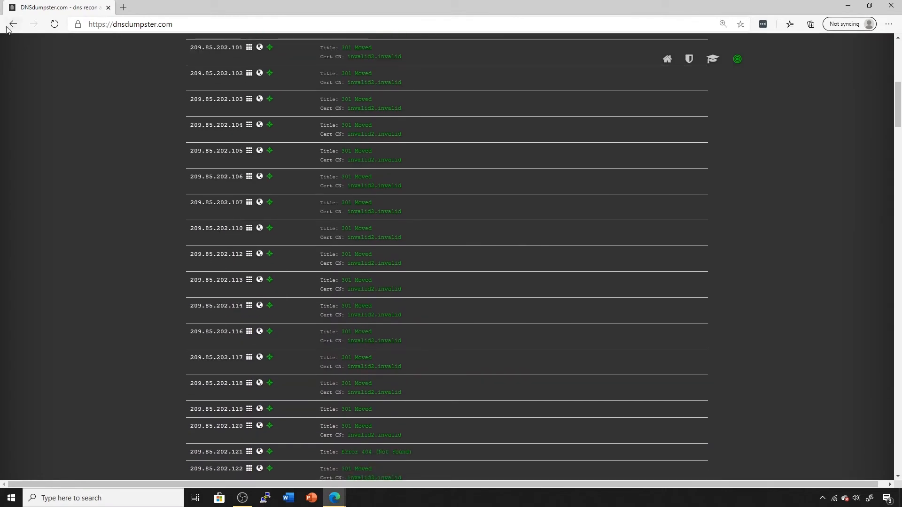
# - Go back and resubmit the form to reload the google.com results
pyautogui.click(13, 24)
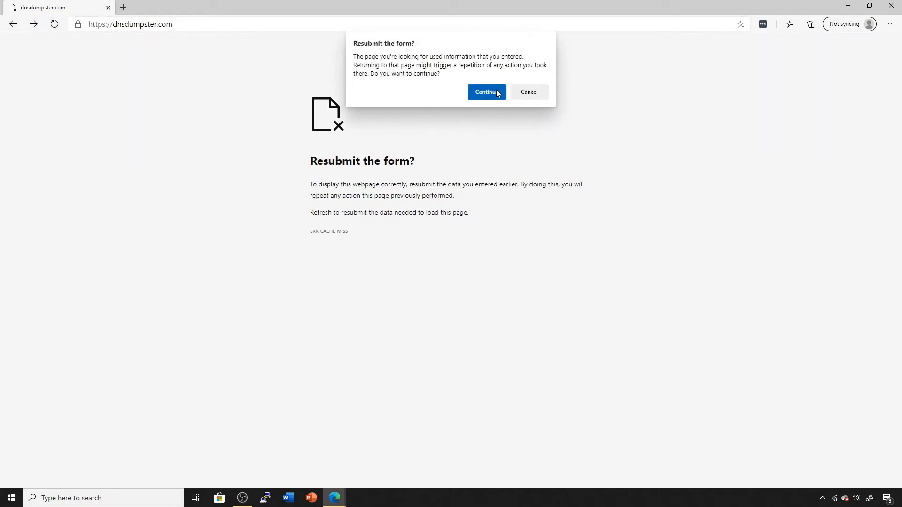
pyautogui.click(486, 92)
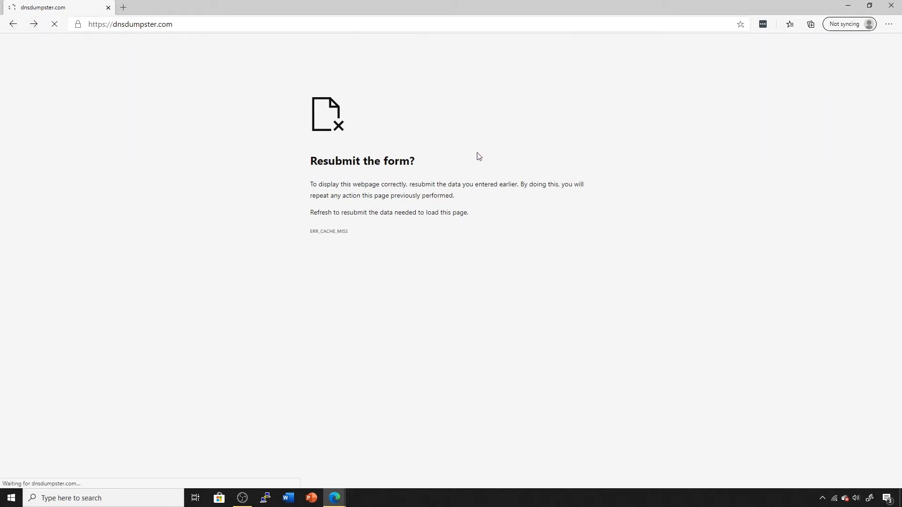
pyautogui.click(54, 24)
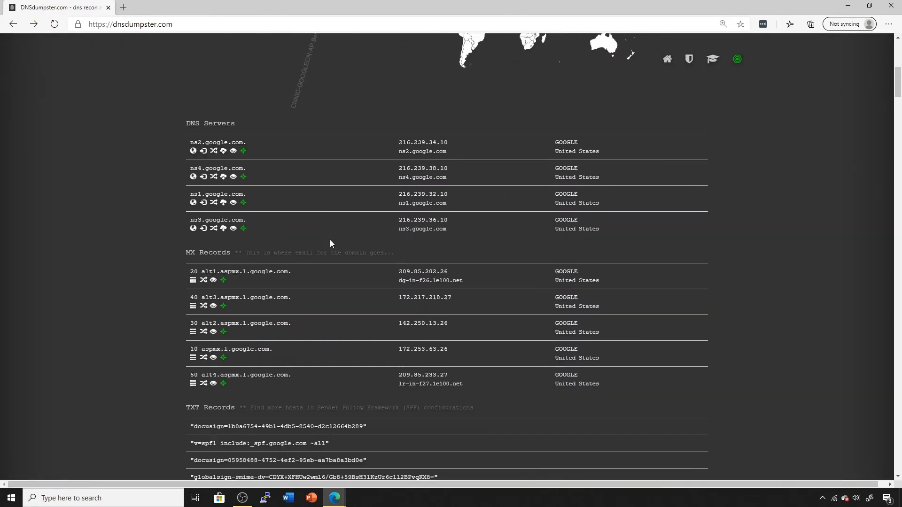
# - Scroll down to the Host Records (A) section starting with google.com at 172.217.8.14
pyautogui.scroll(-3)
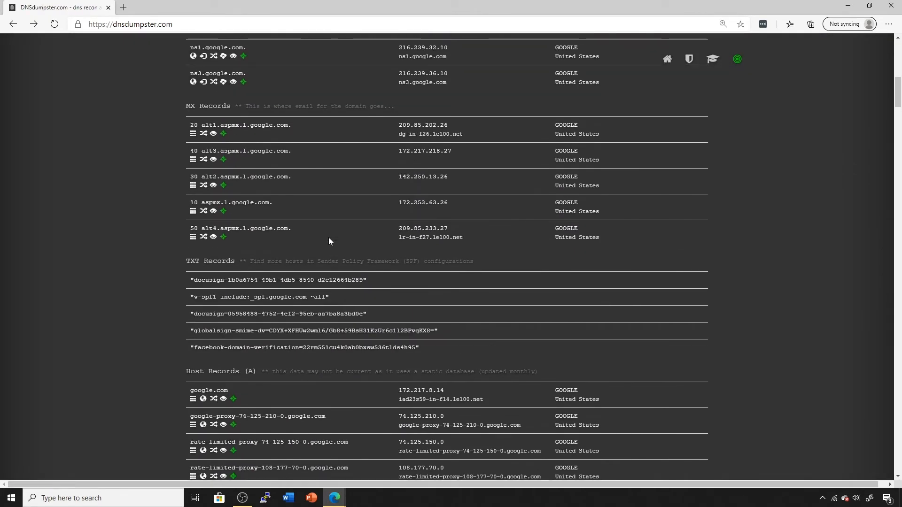
pyautogui.moveTo(203, 399)
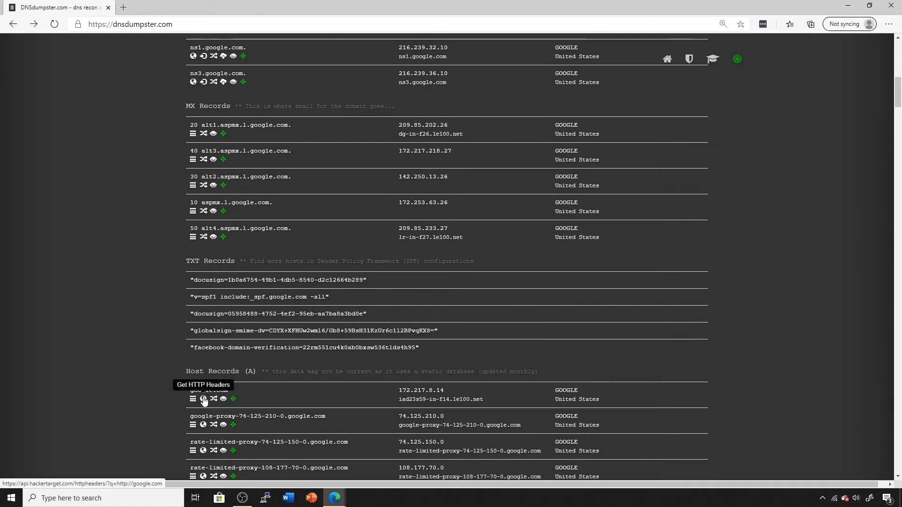
pyautogui.moveTo(203, 403)
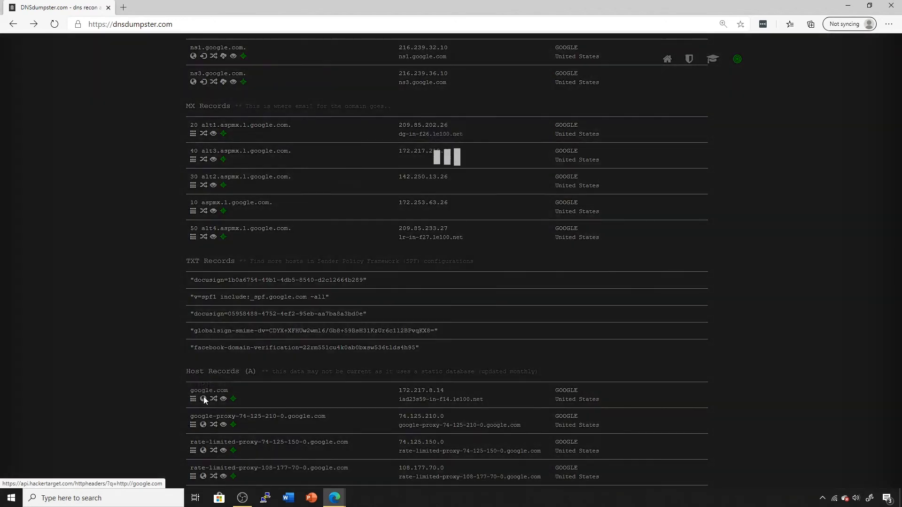
pyautogui.click(203, 400)
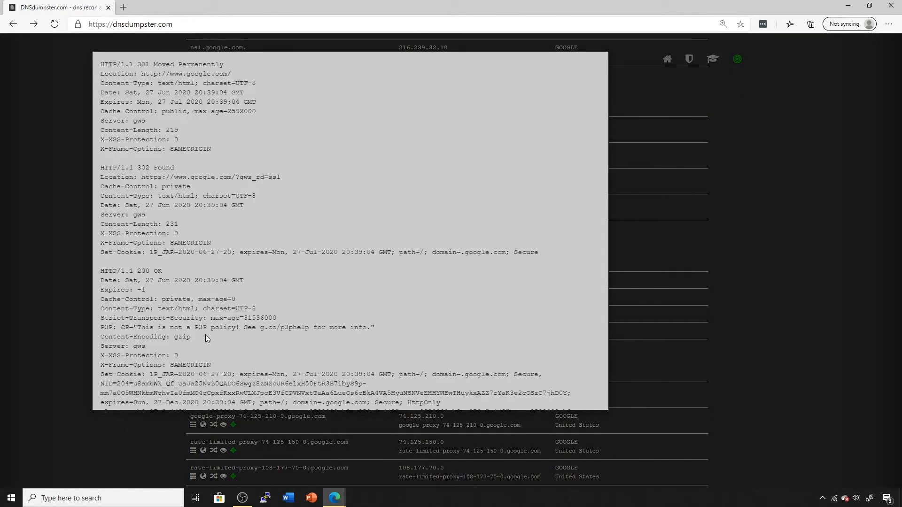
pyautogui.moveTo(216, 63)
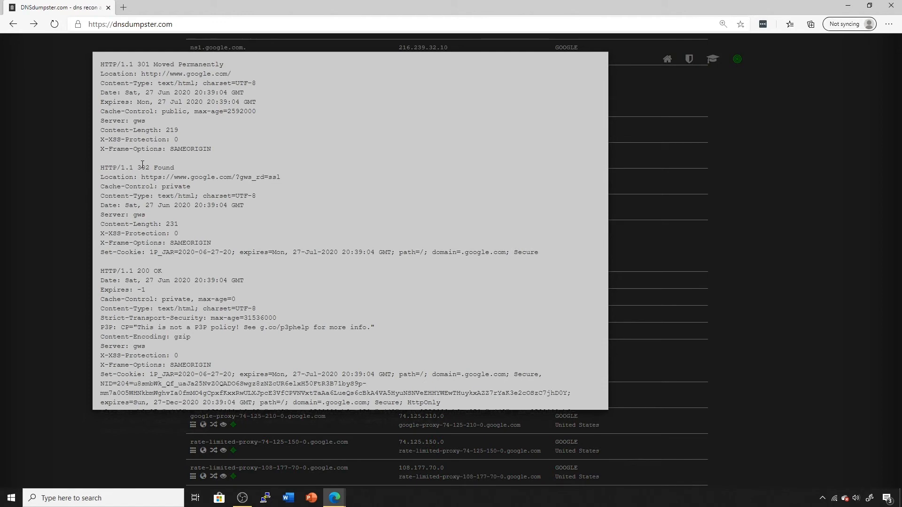
pyautogui.moveTo(224, 322)
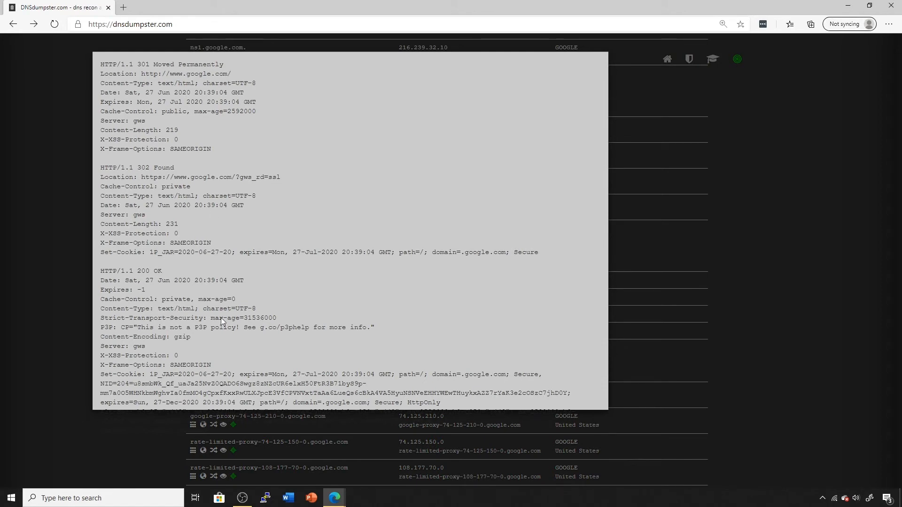
pyautogui.doubleClick(184, 365)
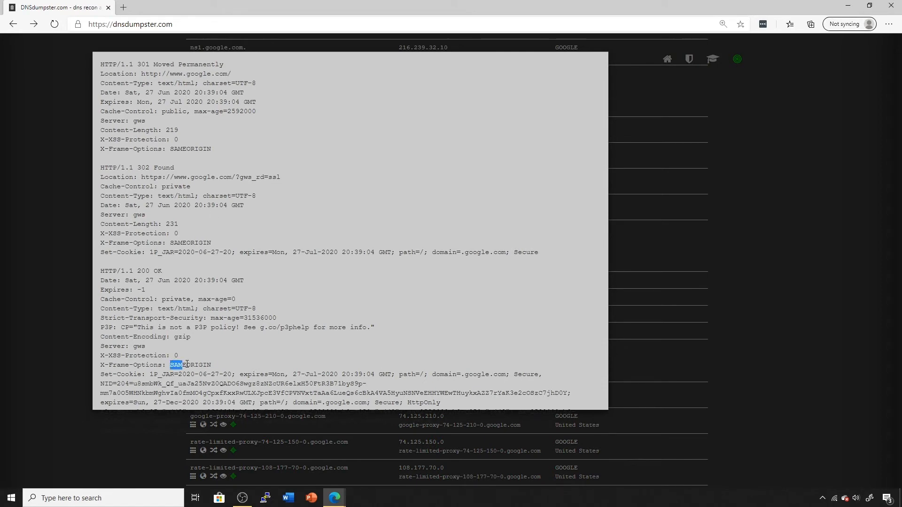
pyautogui.doubleClick(190, 364)
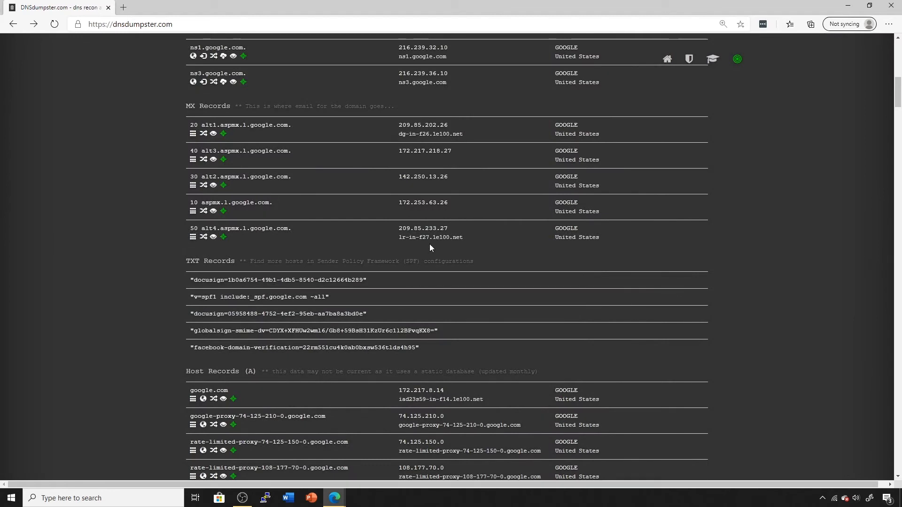
# - Scroll past the host records down to the Mapping the domain graph
pyautogui.scroll(-3)
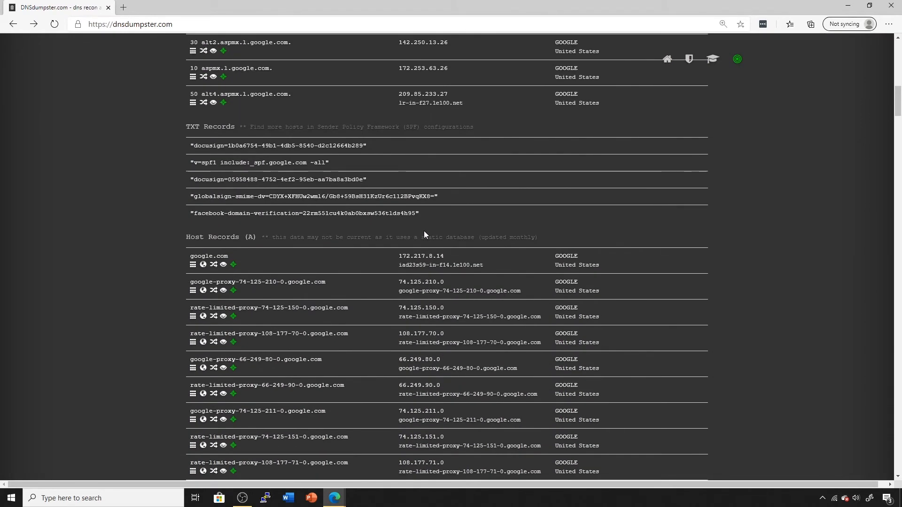
pyautogui.moveTo(436, 225)
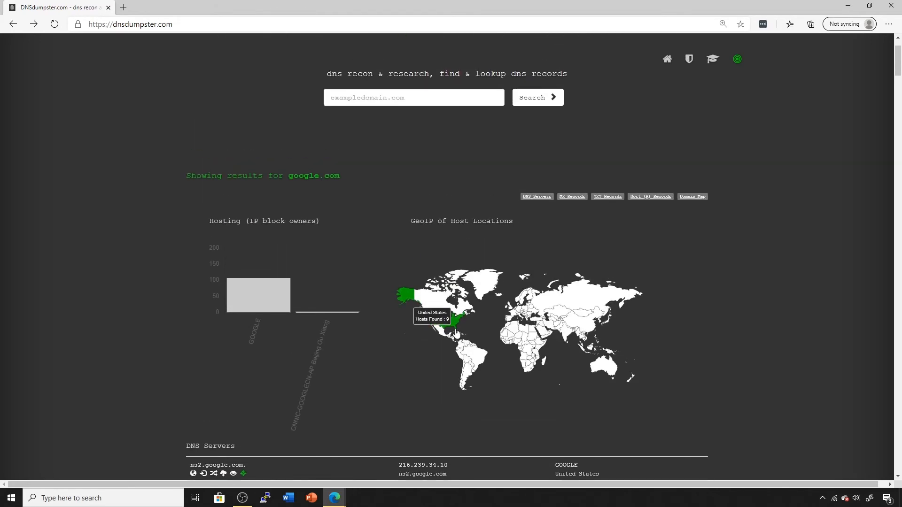
pyautogui.scroll(-3)
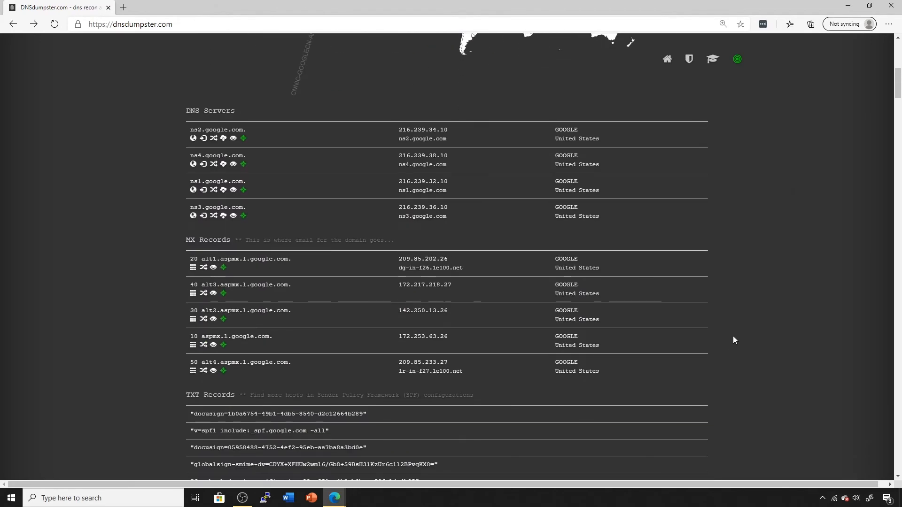
pyautogui.scroll(-3)
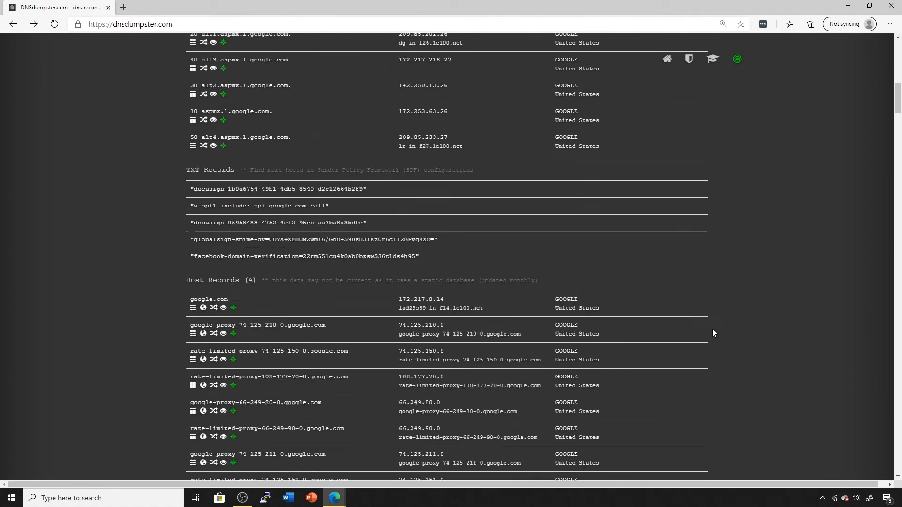
pyautogui.scroll(-3)
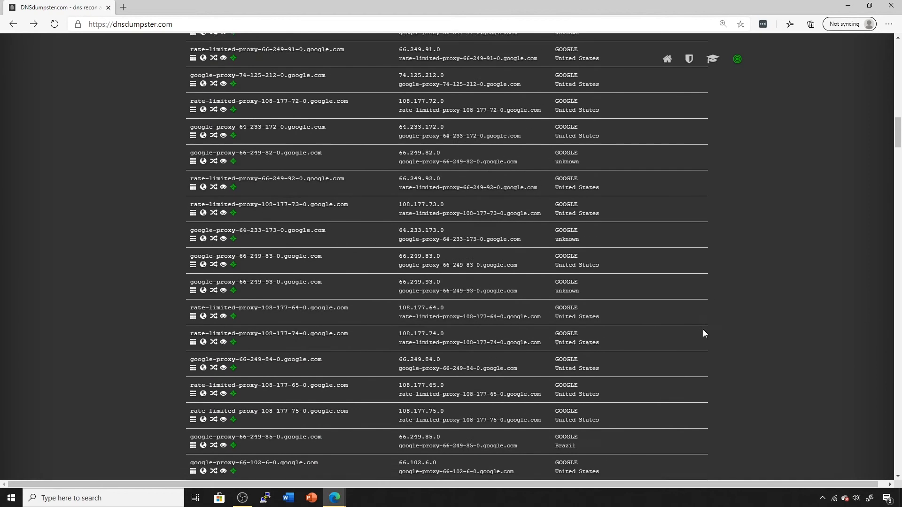
pyautogui.scroll(-3)
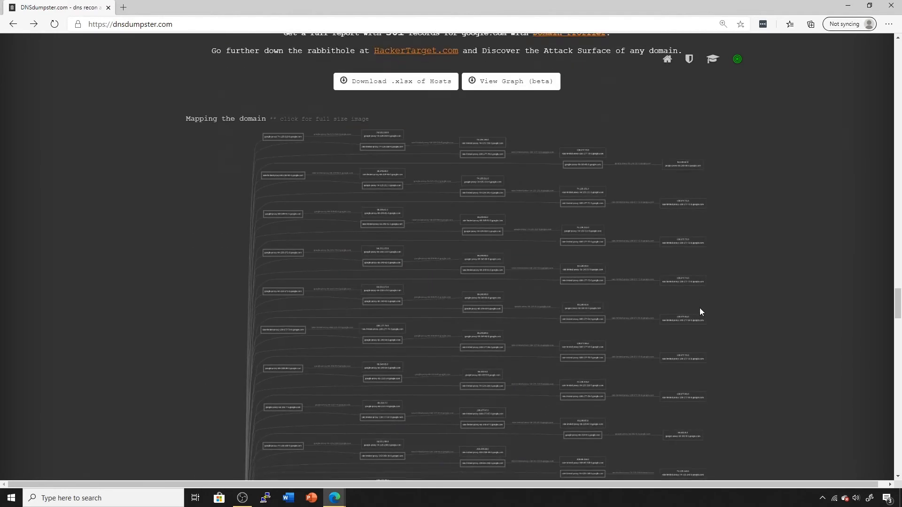
# - Scroll around the Mapping the domain image to open google.com.png at full size
pyautogui.scroll(3)
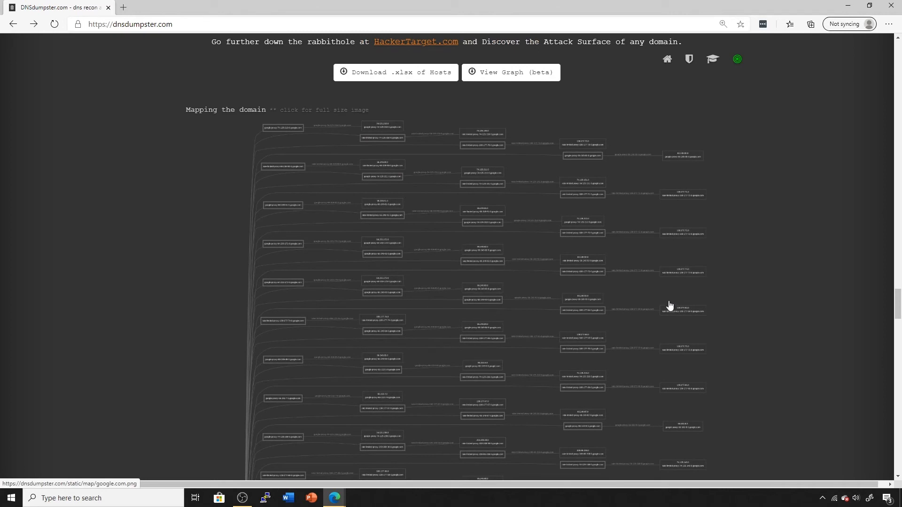
pyautogui.scroll(-3)
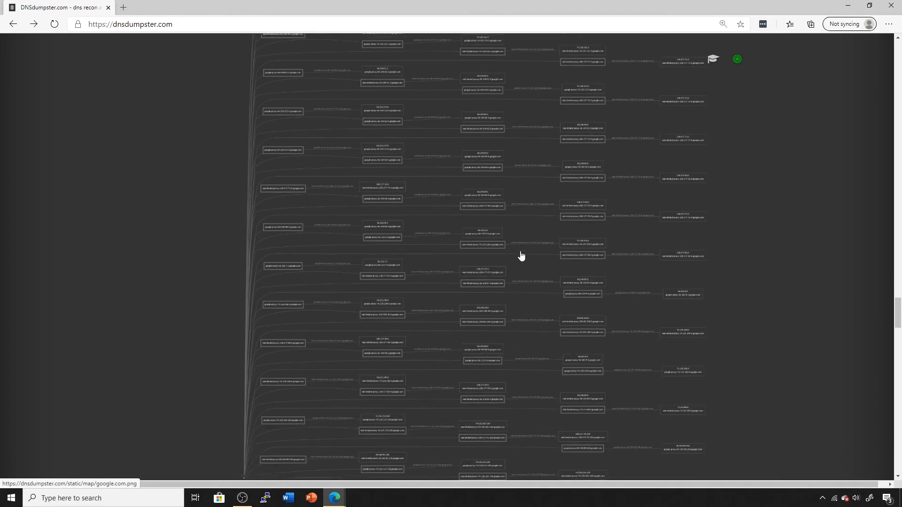
pyautogui.scroll(-3)
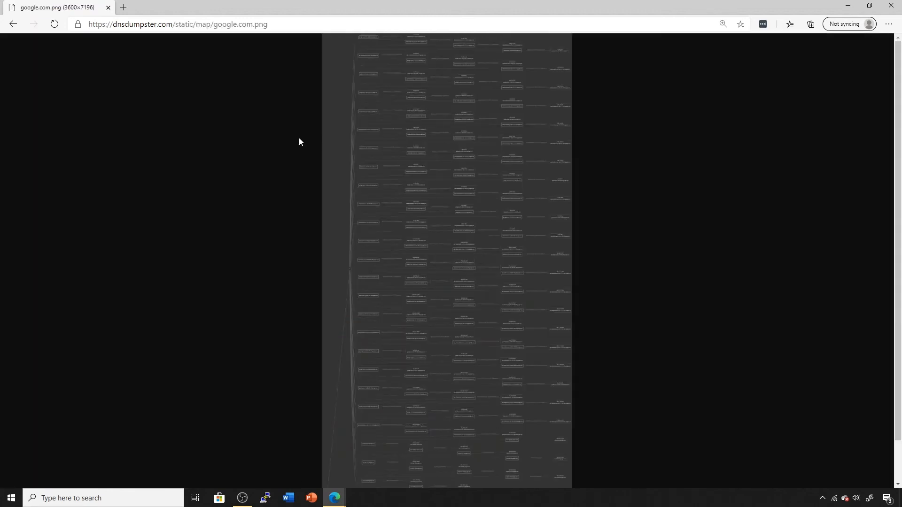
# - Enlarge the google.com.png map to full resolution so proxy host names are readable
pyautogui.click(723, 24)
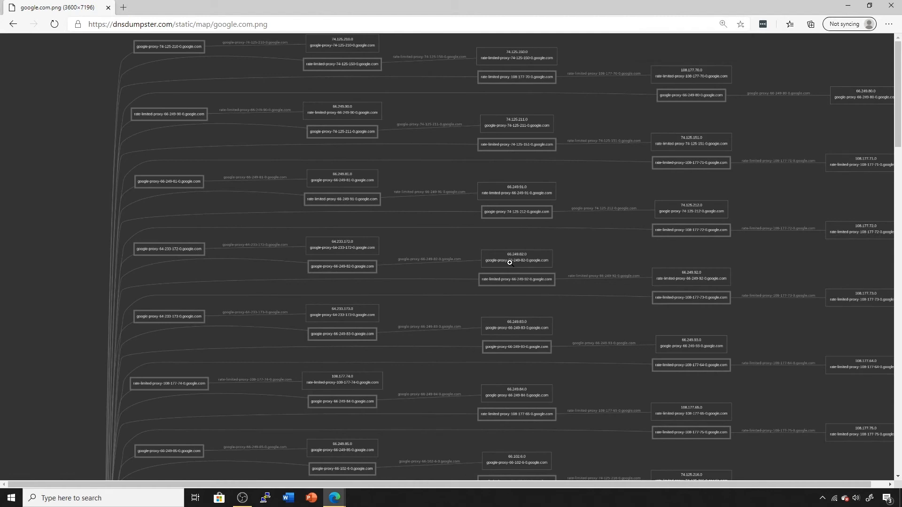
pyautogui.moveTo(896, 93)
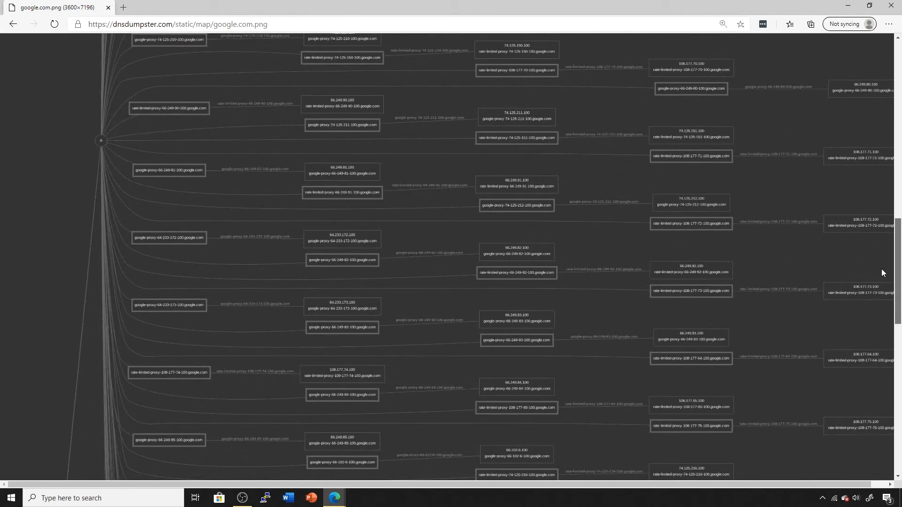
pyautogui.moveTo(498, 242)
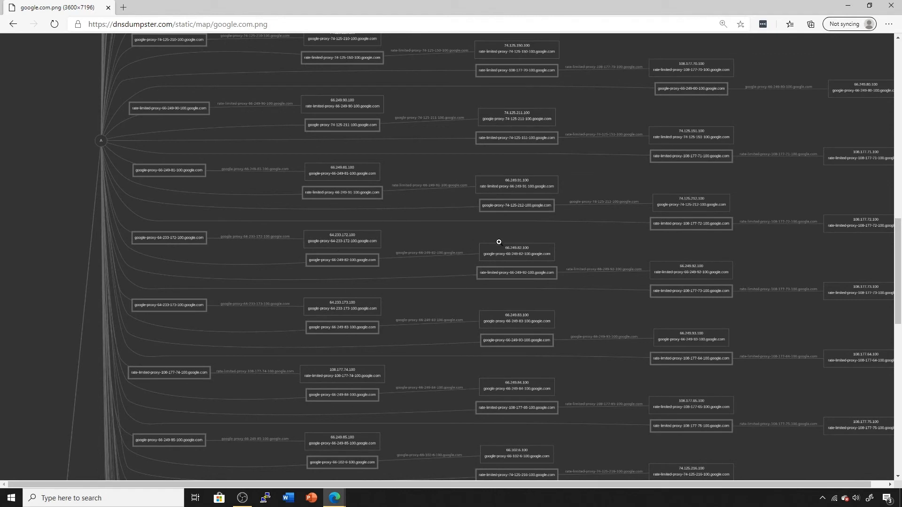
pyautogui.moveTo(352, 185)
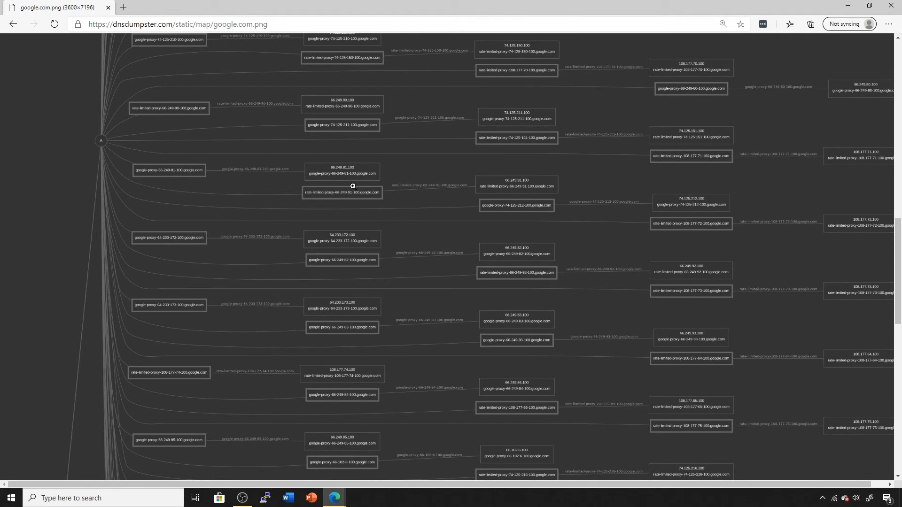
pyautogui.moveTo(890, 237)
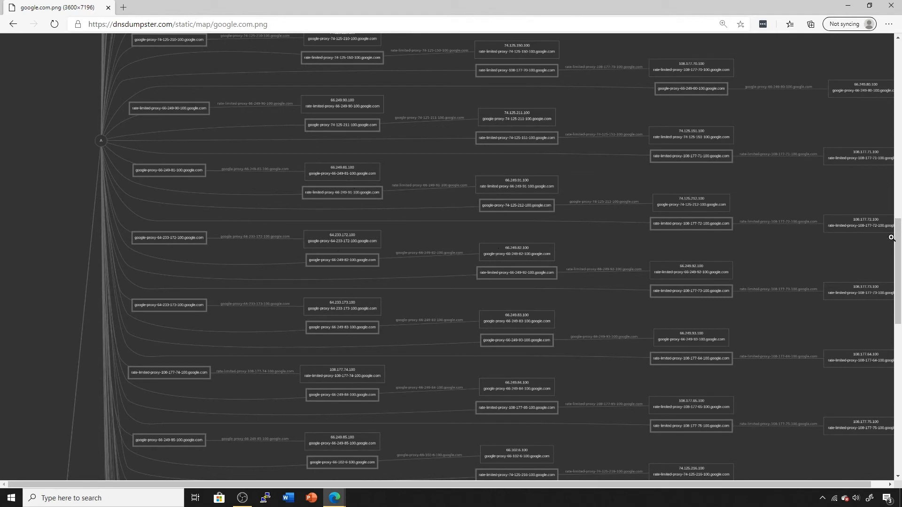
pyautogui.scroll(-3)
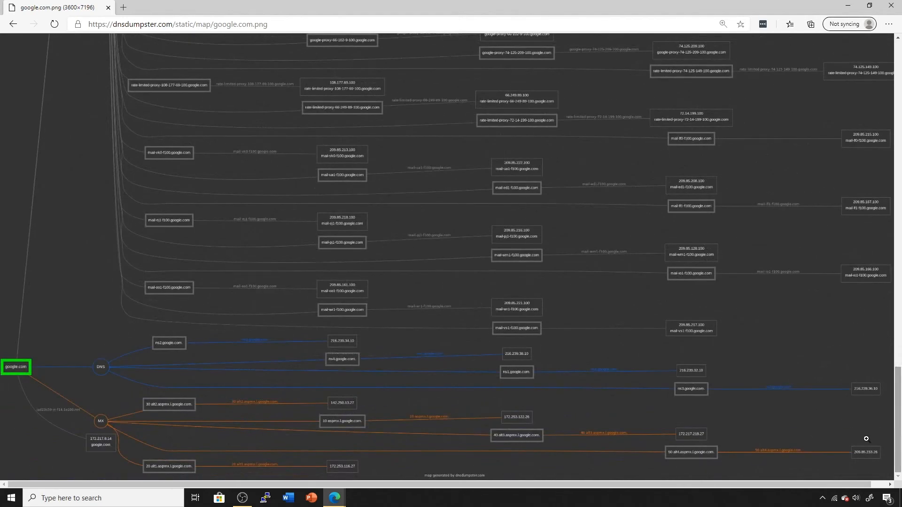
pyautogui.moveTo(141, 464)
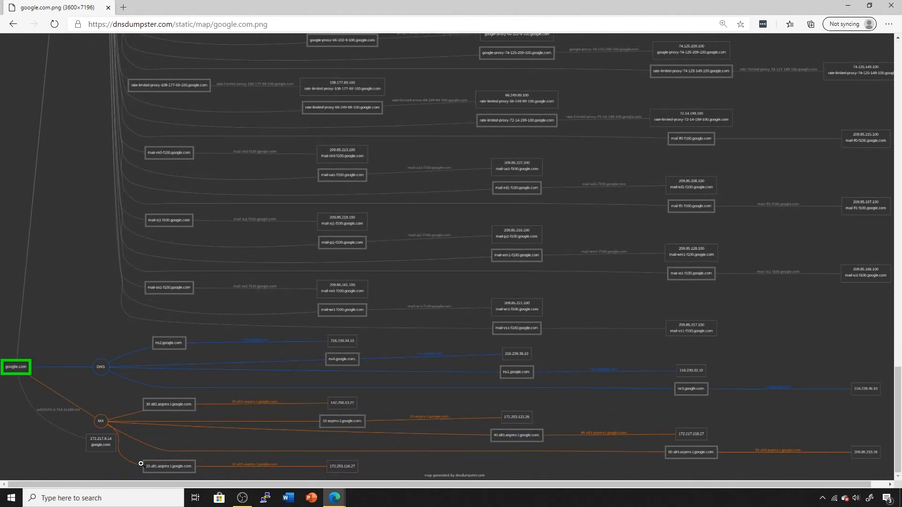
pyautogui.moveTo(282, 461)
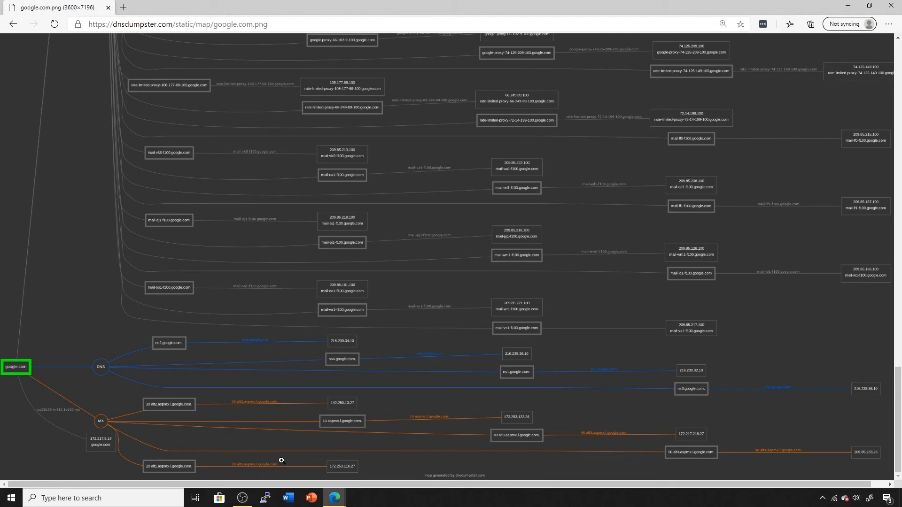
pyautogui.moveTo(367, 420)
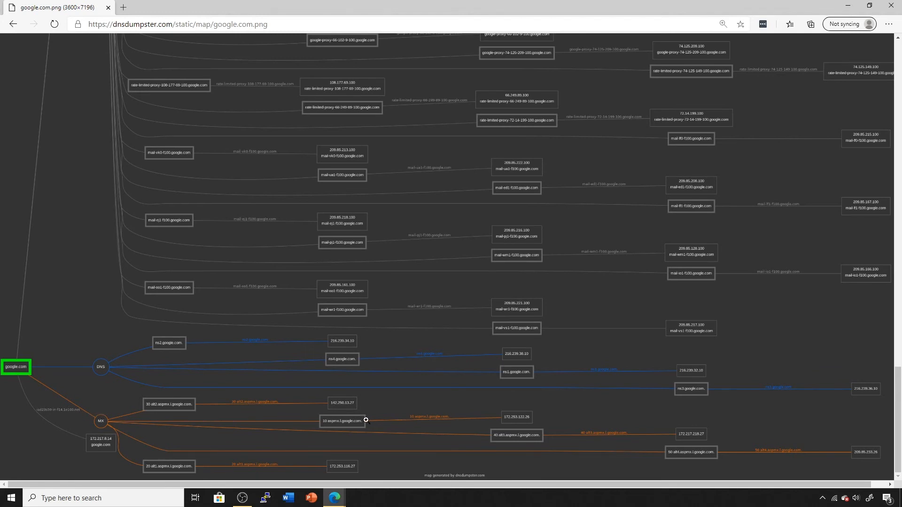
pyautogui.moveTo(530, 444)
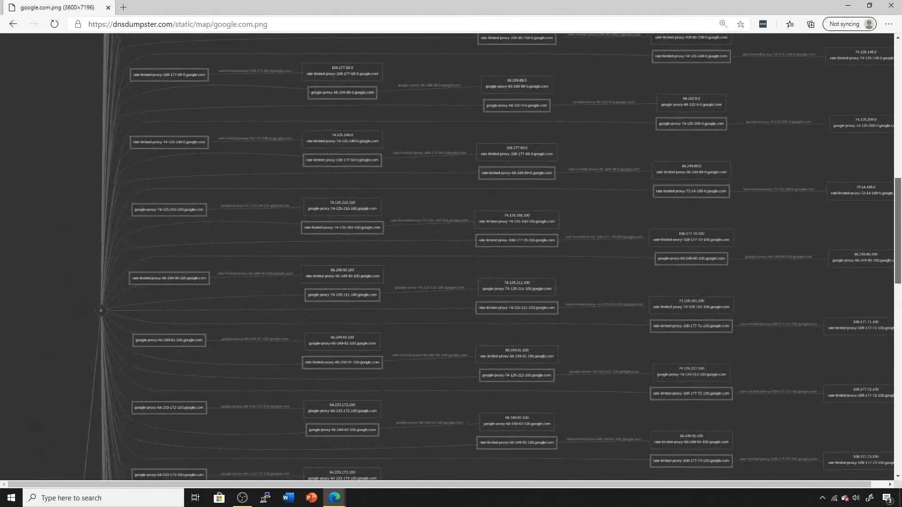
pyautogui.scroll(-3)
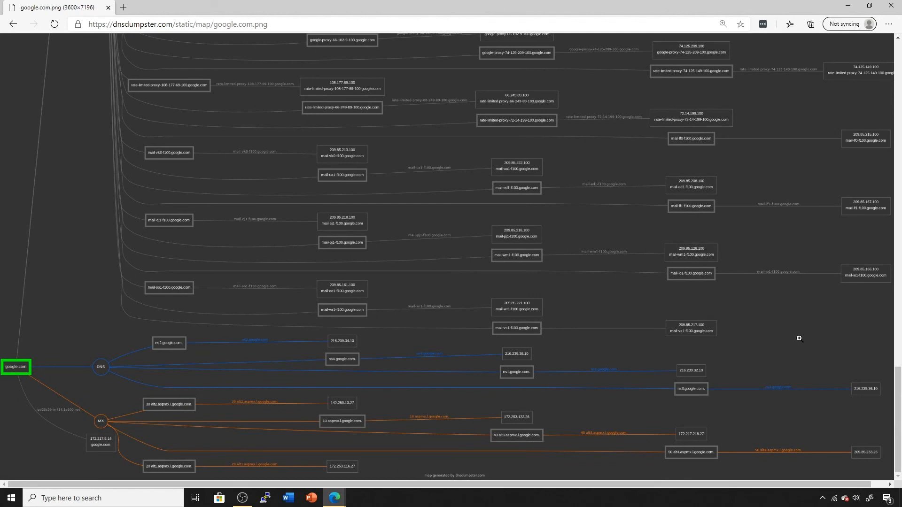
pyautogui.moveTo(763, 327)
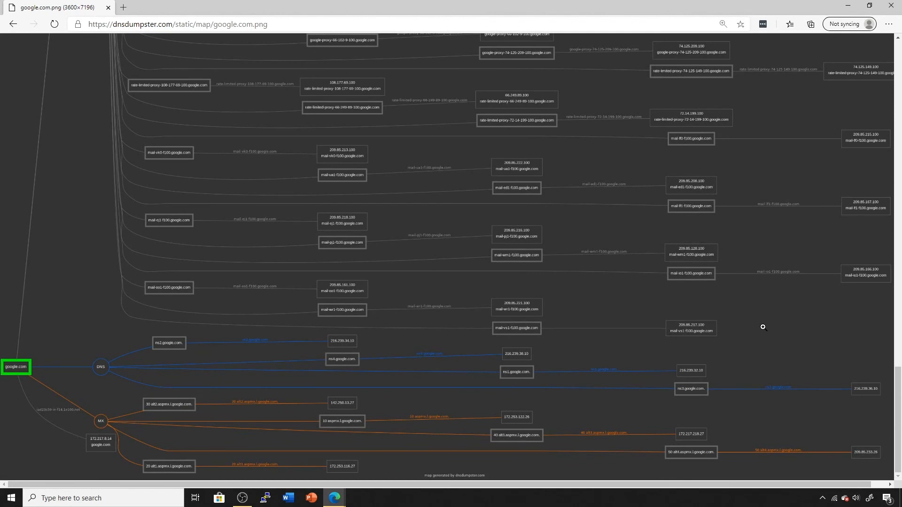
pyautogui.moveTo(738, 311)
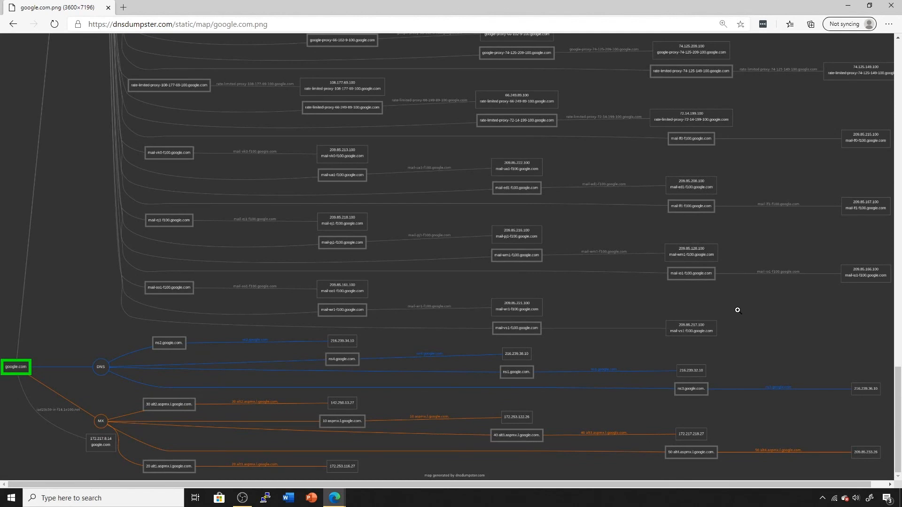
pyautogui.moveTo(106, 335)
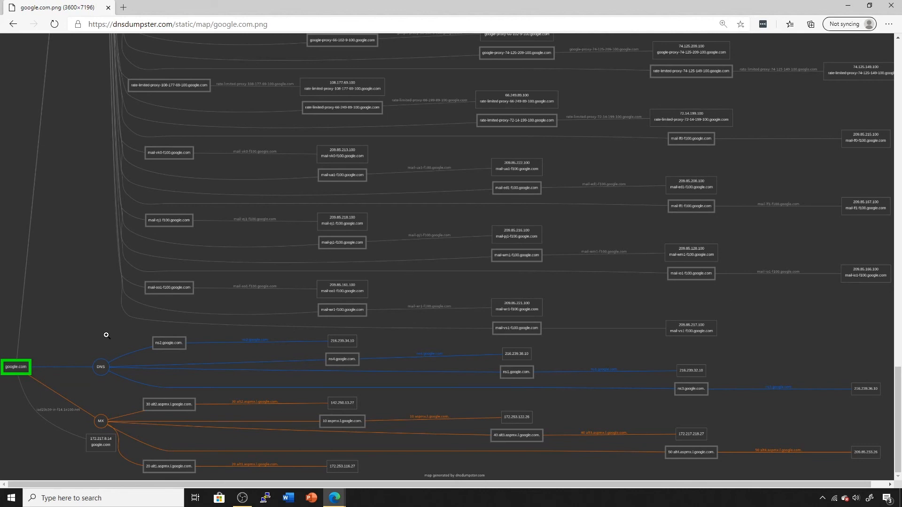
pyautogui.moveTo(516, 357)
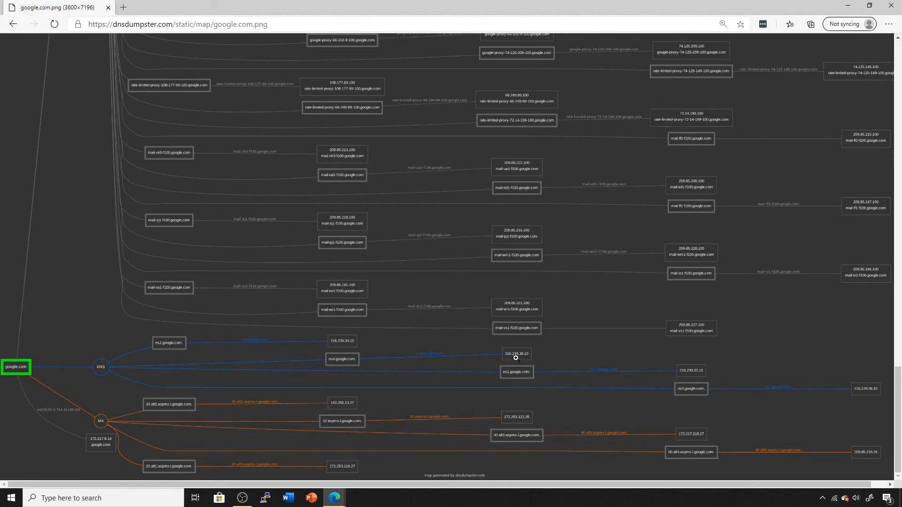
pyautogui.moveTo(500, 360)
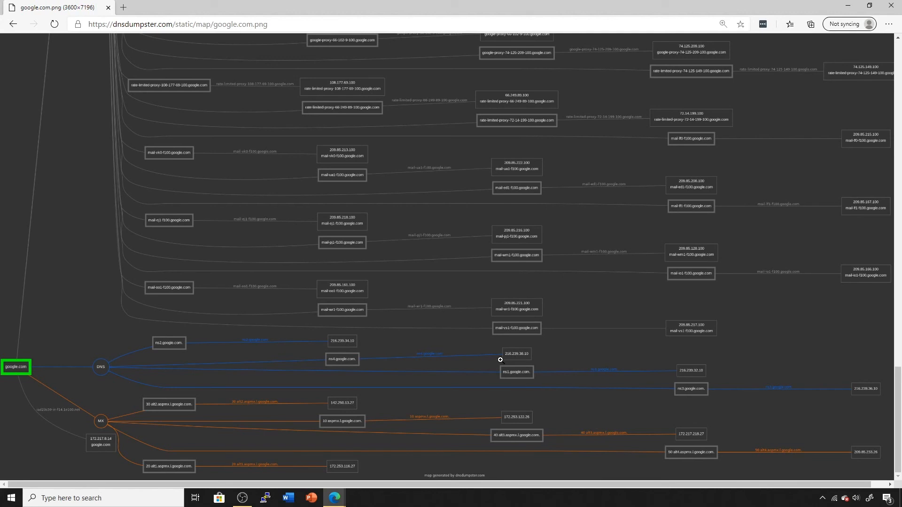
pyautogui.moveTo(485, 341)
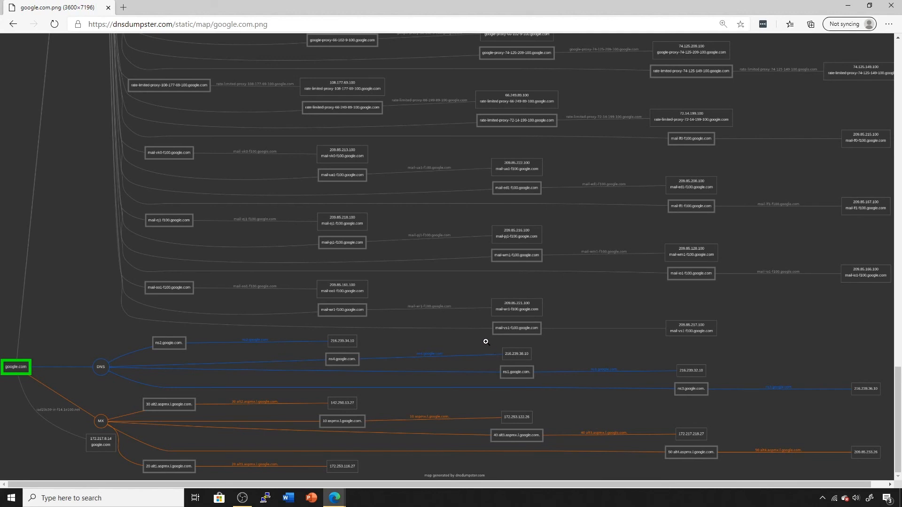
pyautogui.moveTo(491, 339)
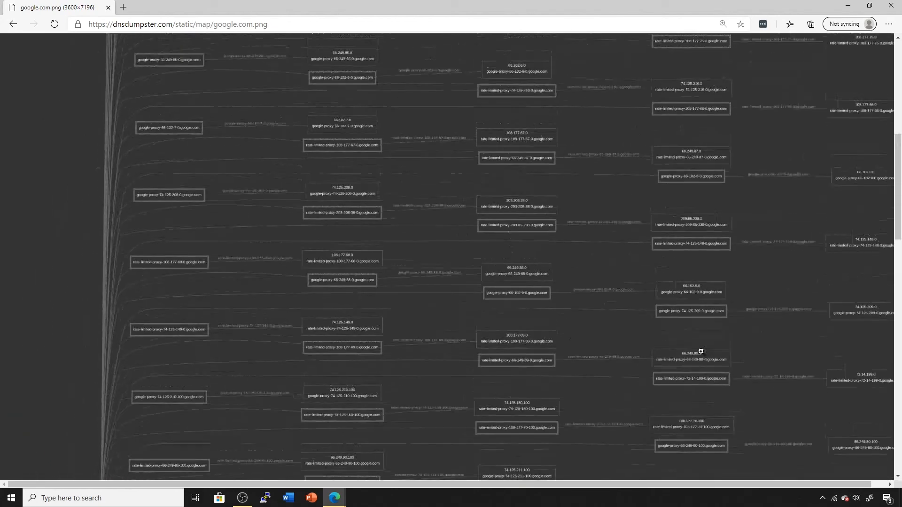
pyautogui.scroll(-3)
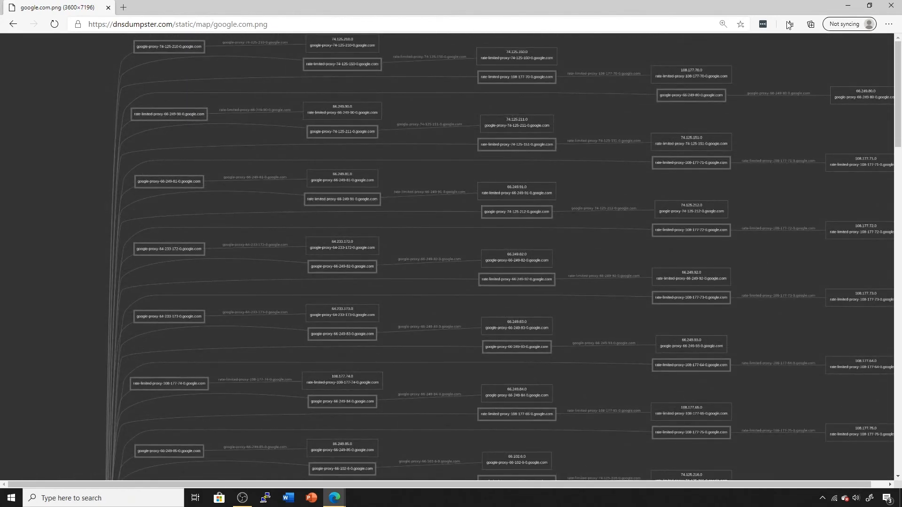
pyautogui.moveTo(894, 6)
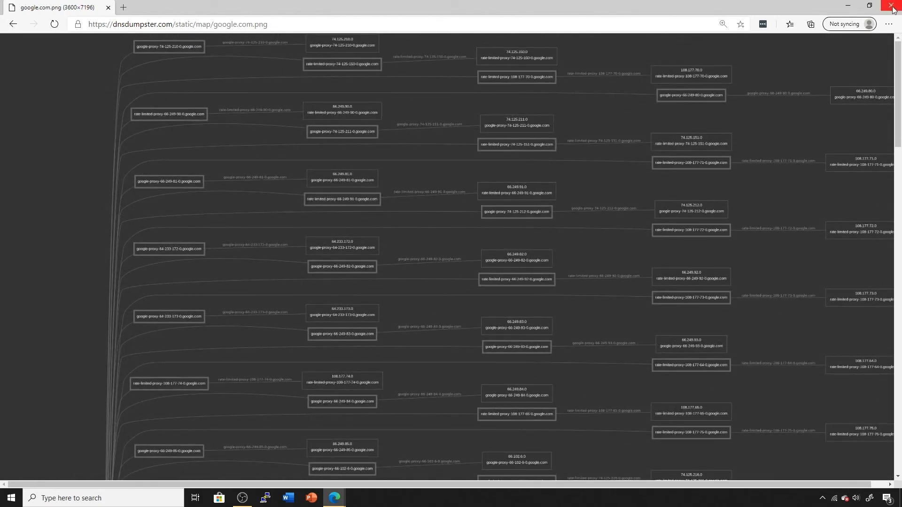
# - Close the Edge window showing the google.com domain map
pyautogui.click(895, 5)
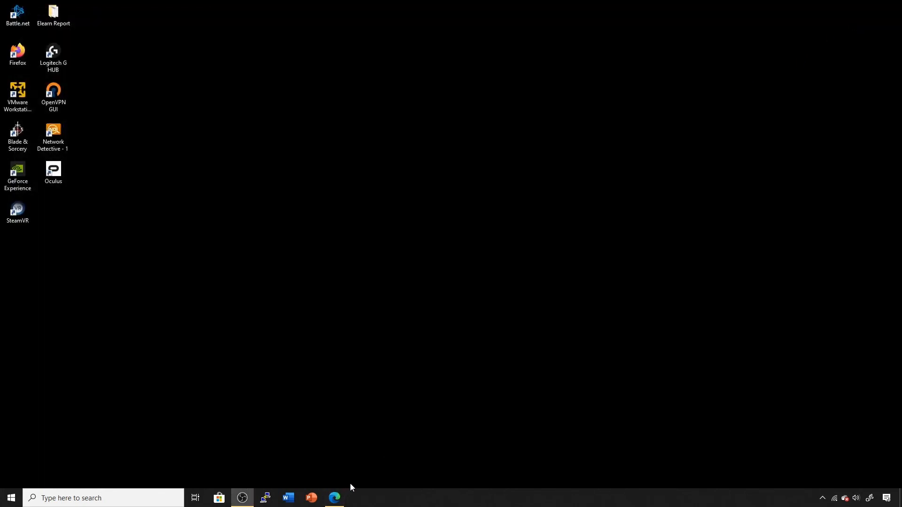
pyautogui.moveTo(340, 470)
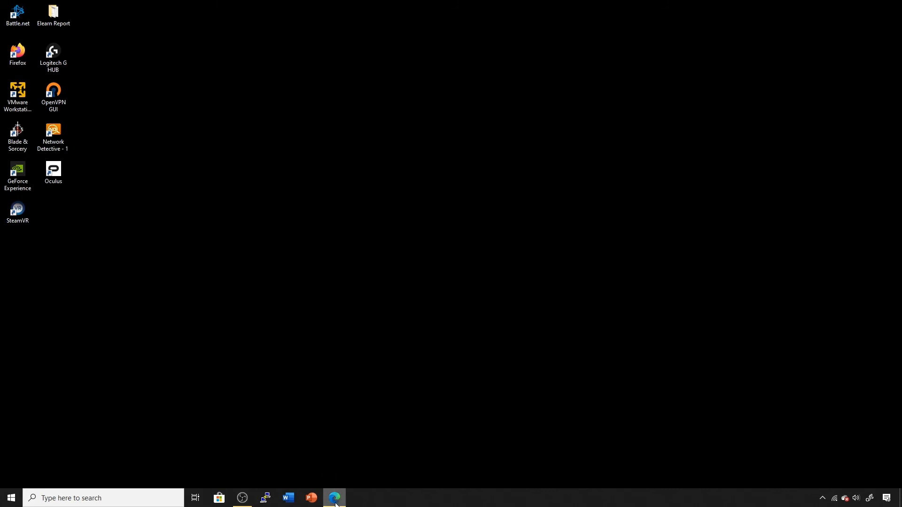
pyautogui.moveTo(749, 436)
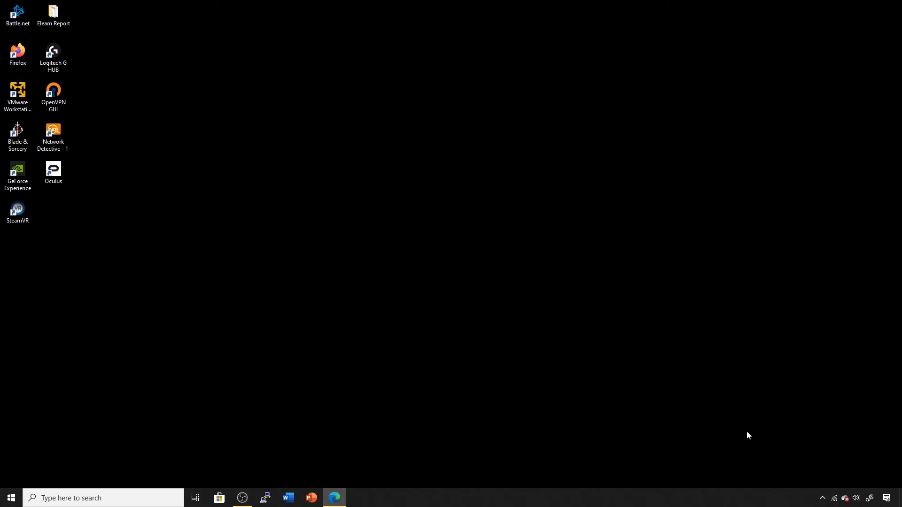
pyautogui.moveTo(749, 382)
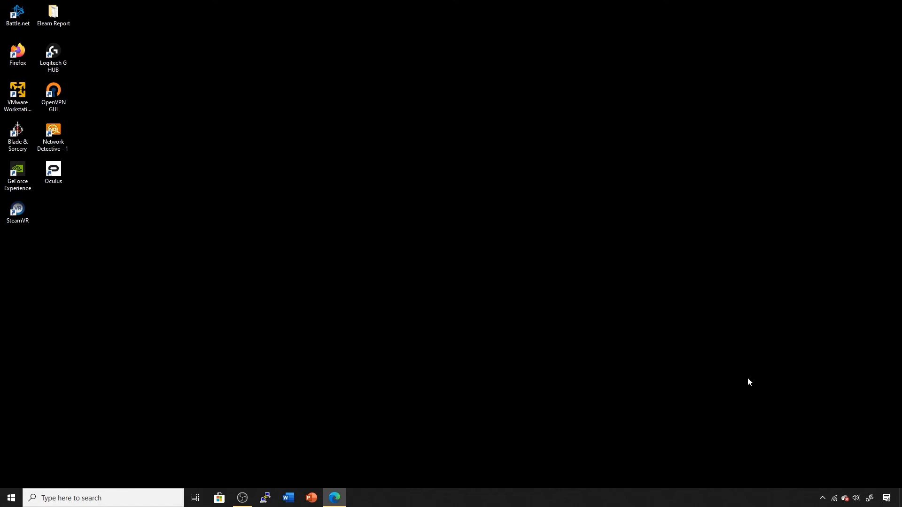
pyautogui.moveTo(756, 375)
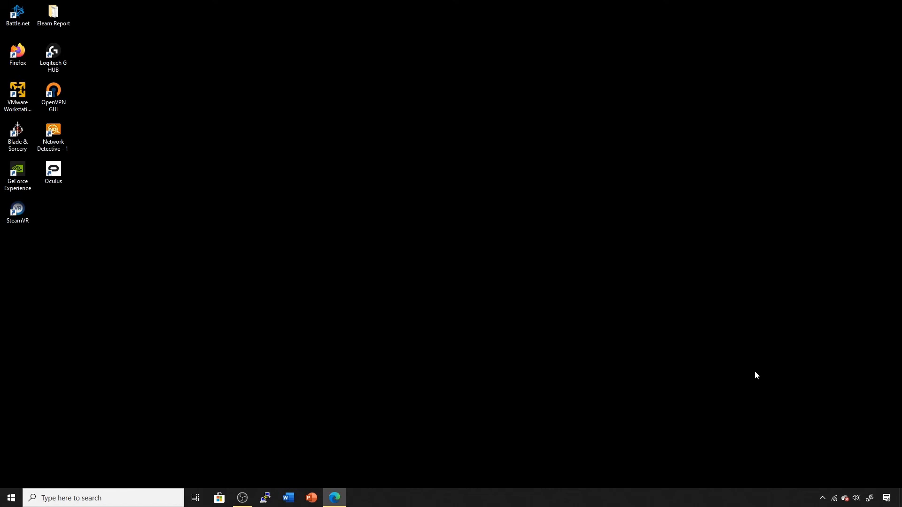
pyautogui.moveTo(764, 364)
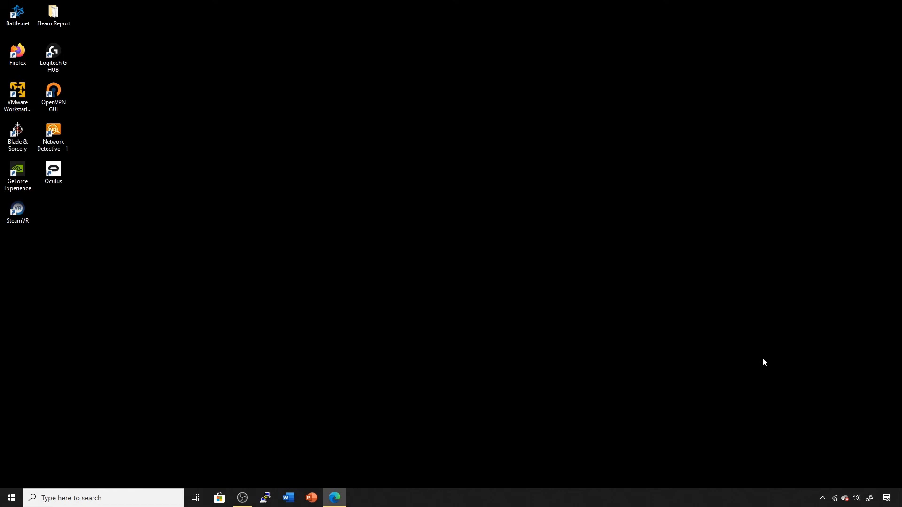
pyautogui.moveTo(771, 370)
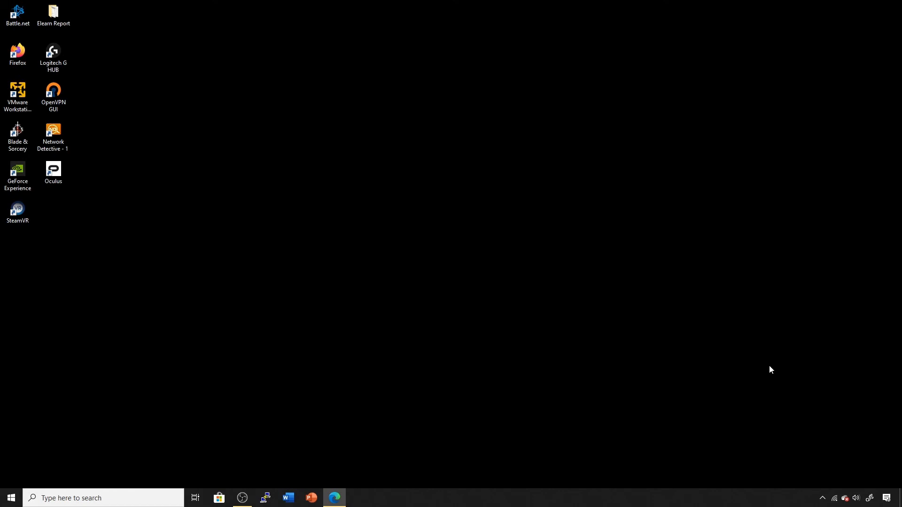